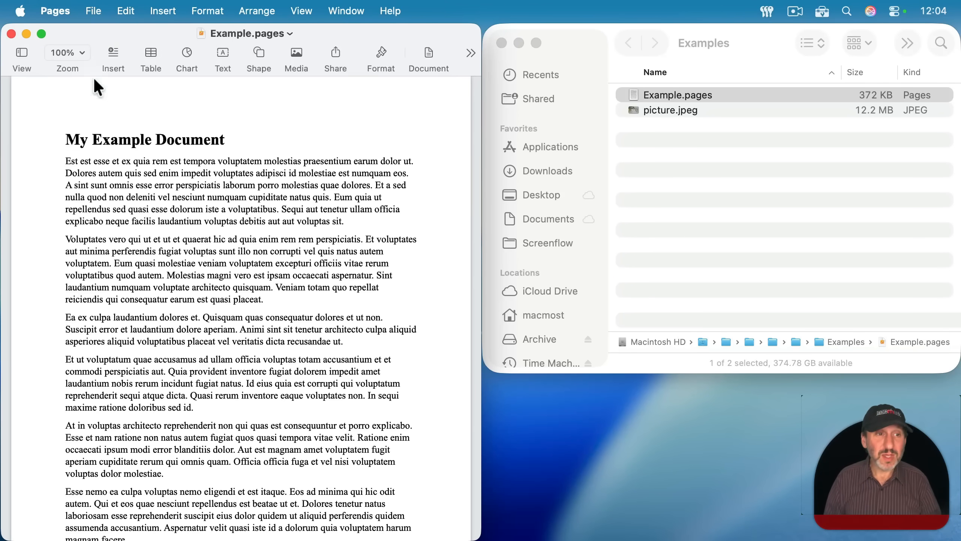
Step: Bring the Example.pages document to the front and show its File menu commands
scroll(down, 3)
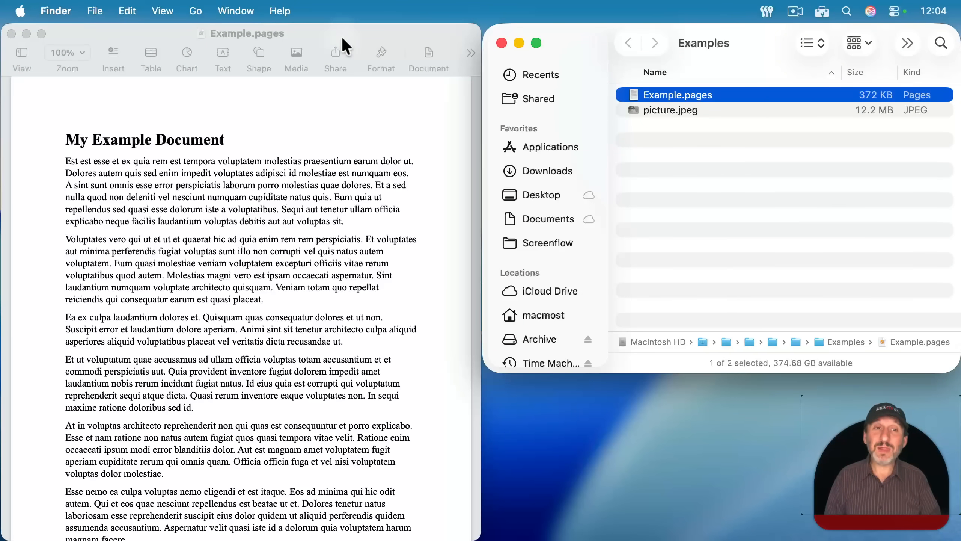
click(245, 245)
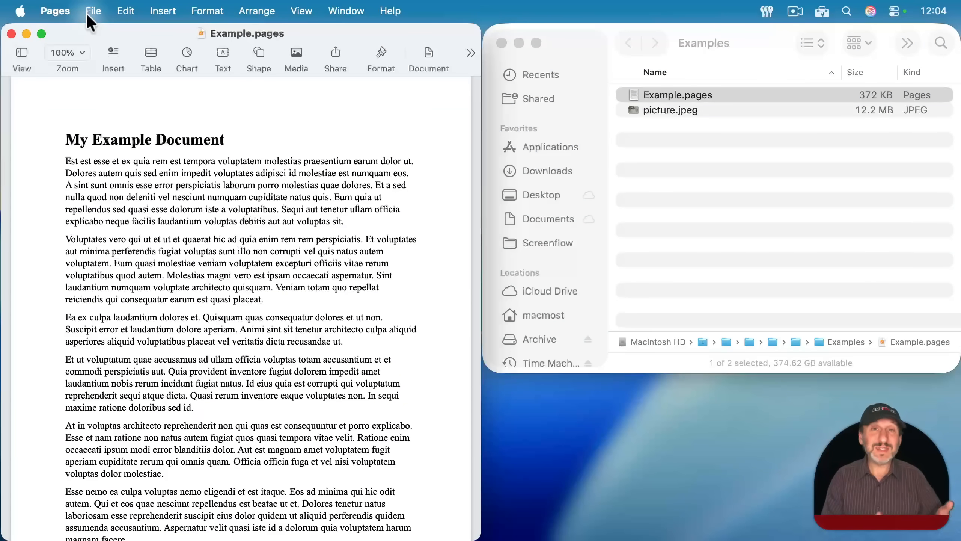
click(93, 11)
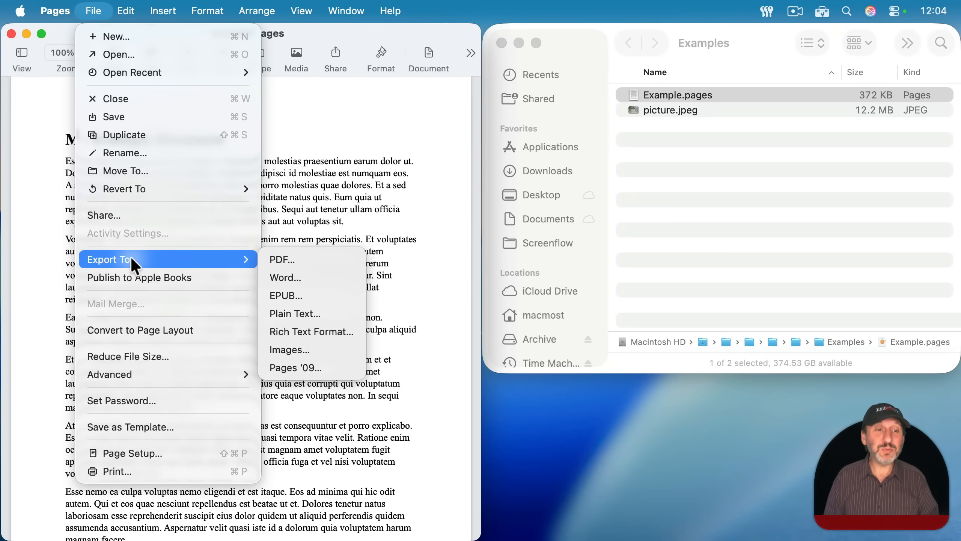
Step: Export the document as Example.pdf at Better image quality into the Examples folder
click(281, 259)
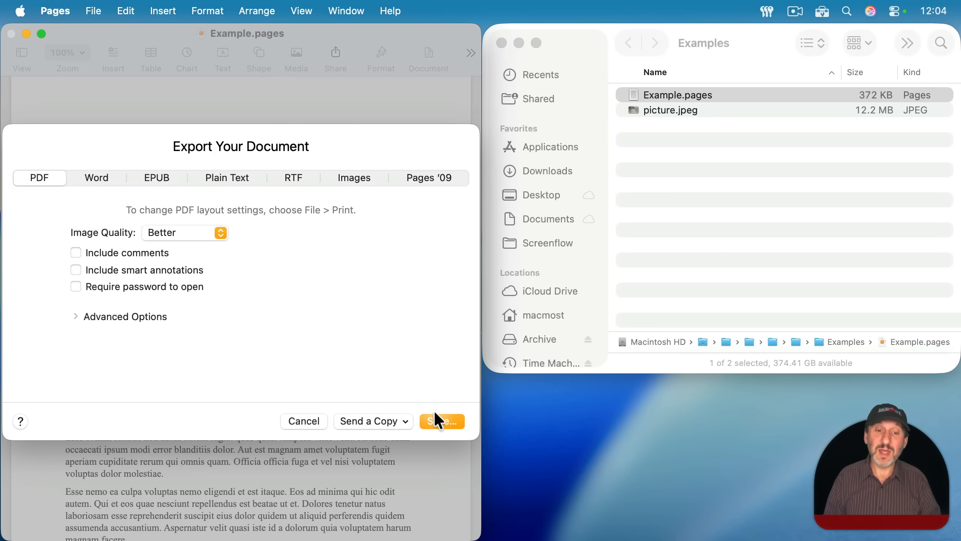
click(441, 421)
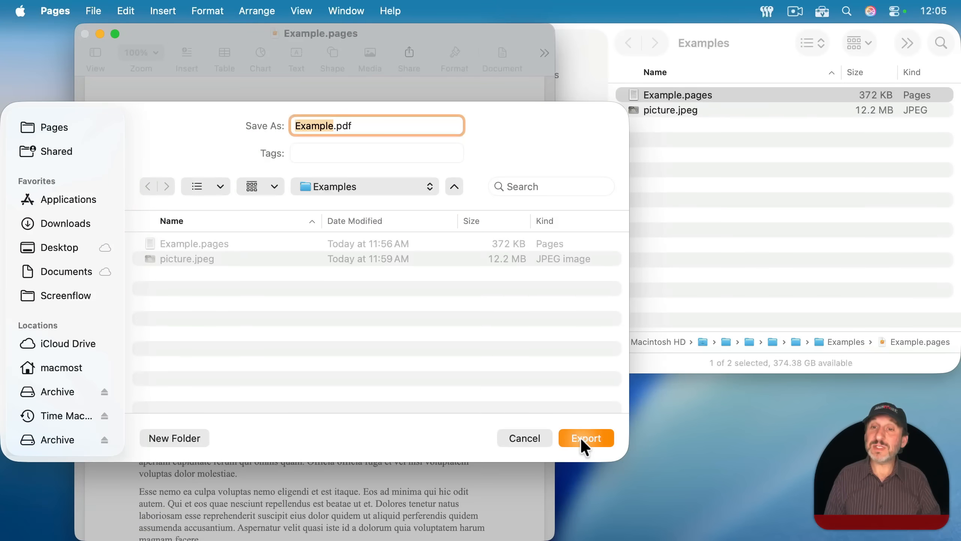
click(585, 438)
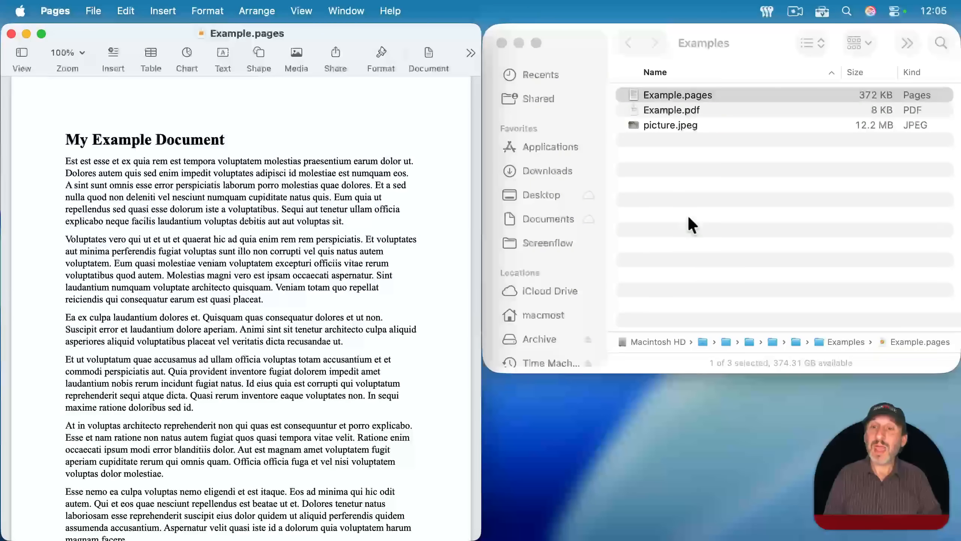
click(677, 95)
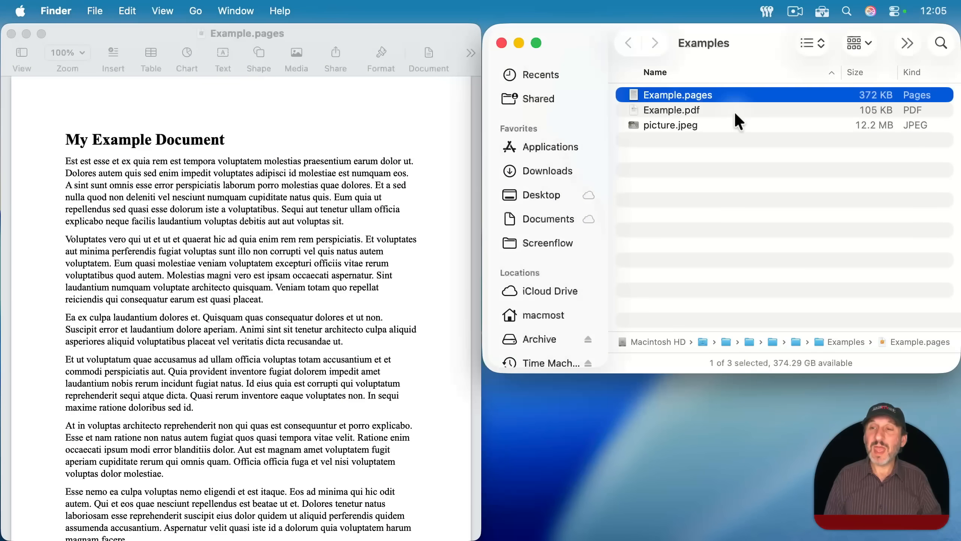
click(670, 110)
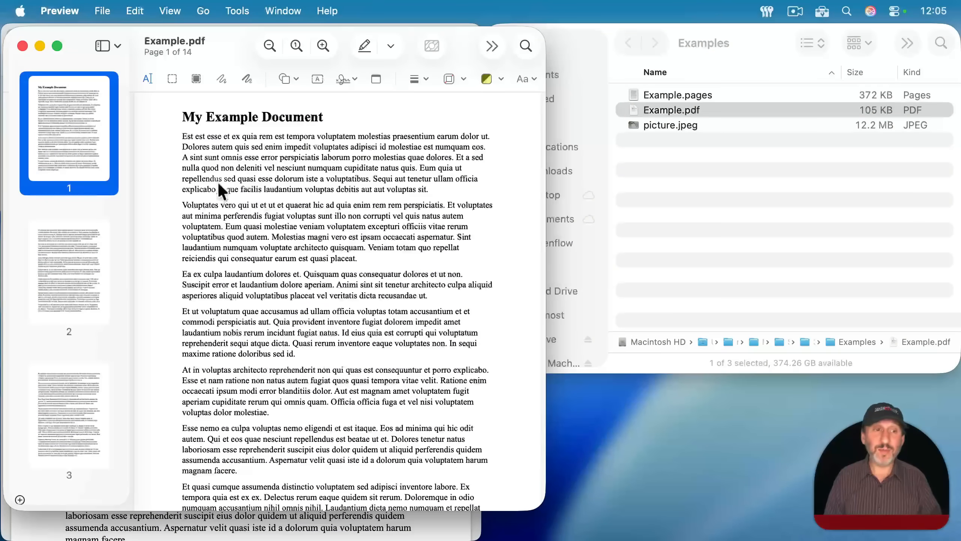
click(69, 276)
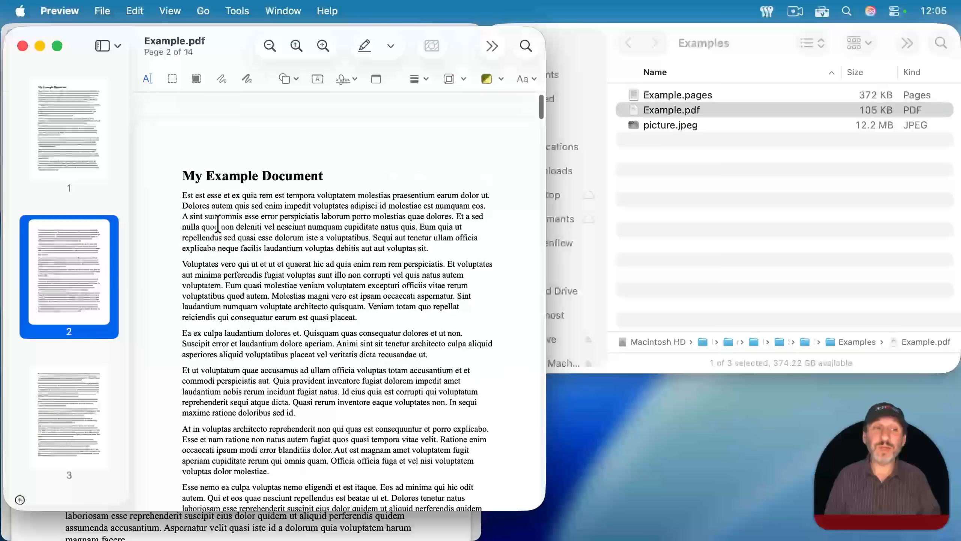
click(69, 129)
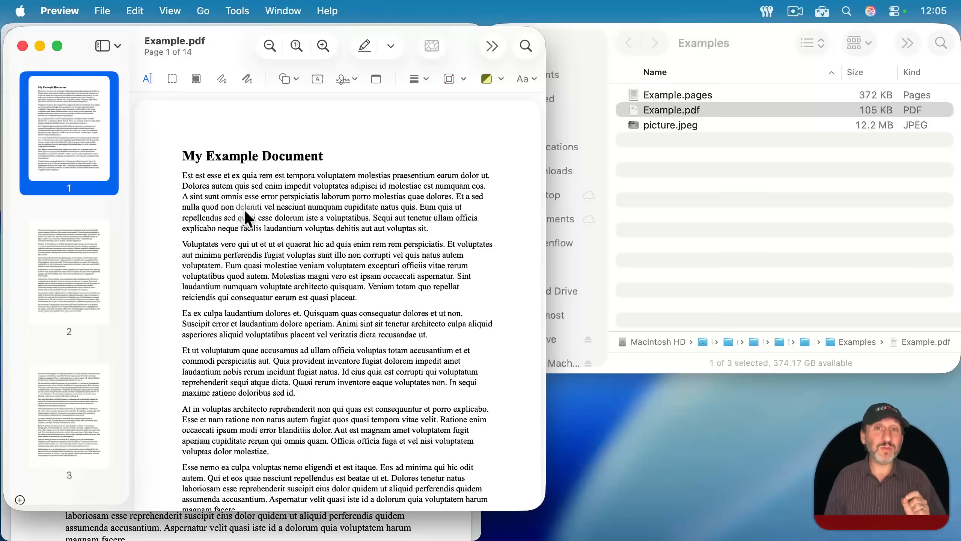
click(323, 45)
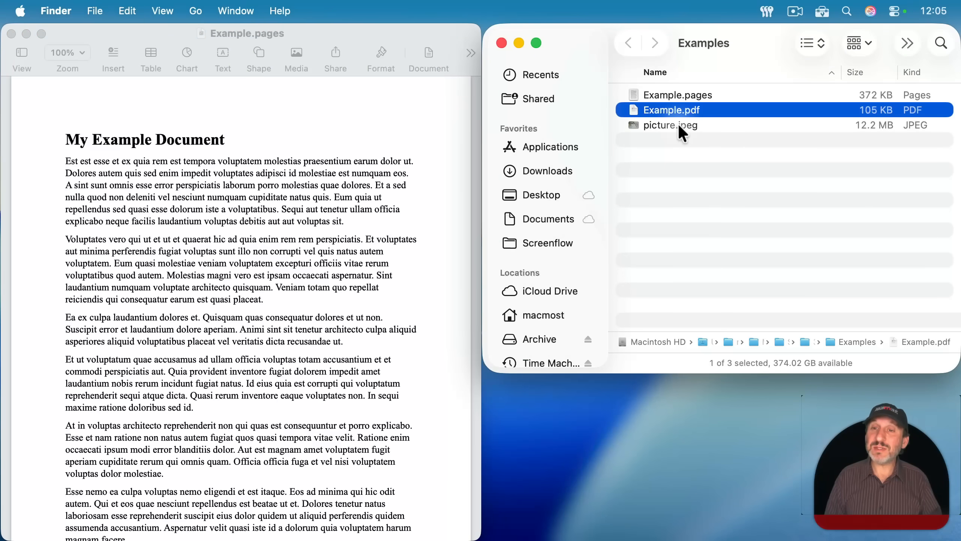
Step: Open picture.jpeg and drag the bird photo into the document beside the second paragraph
click(670, 125)
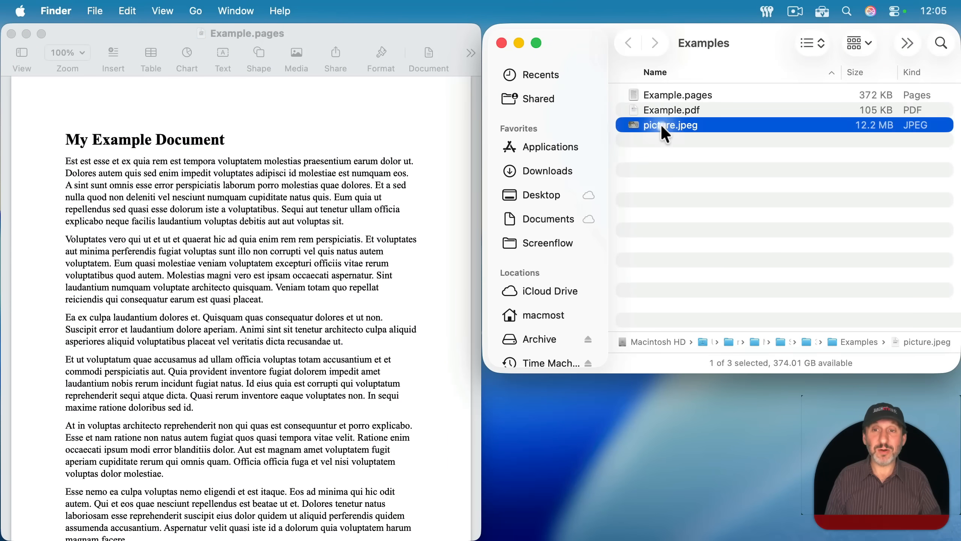
double_click(669, 125)
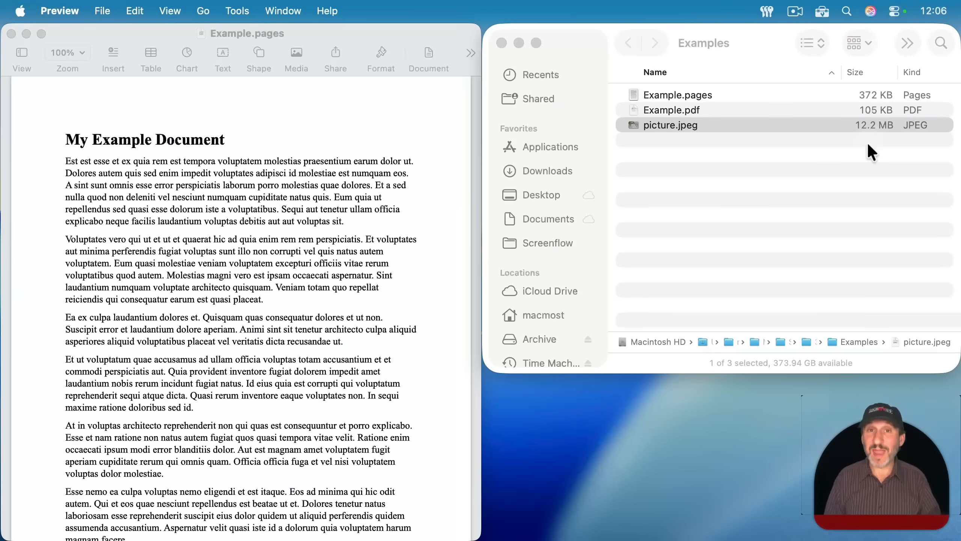
mouse_move(757, 147)
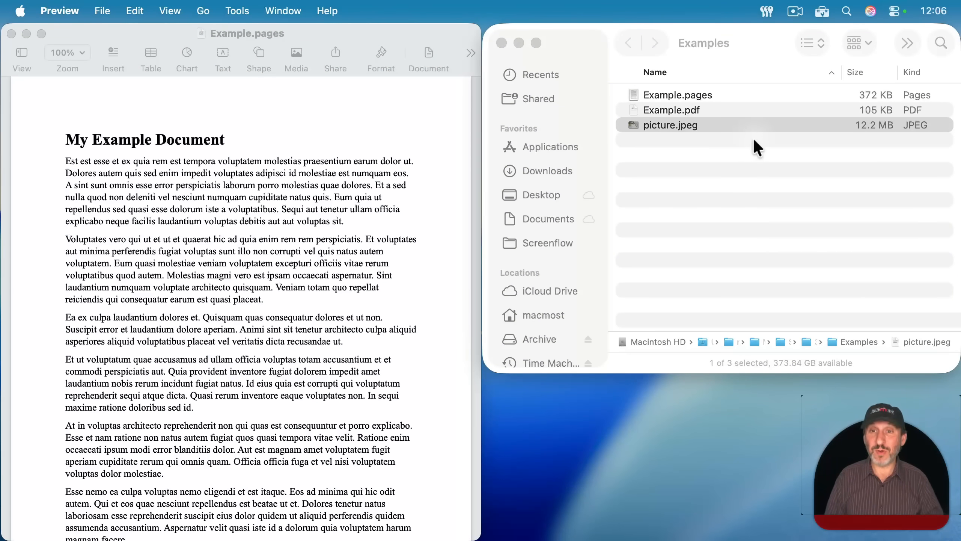
drag(670, 124, 300, 286)
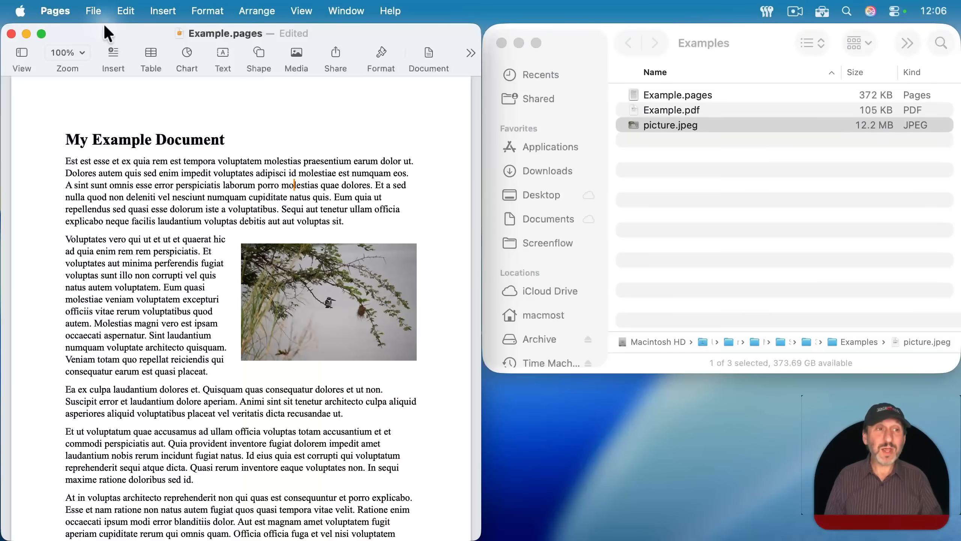
Step: Export the photo document to PDF with Image Quality set to Good
click(92, 10)
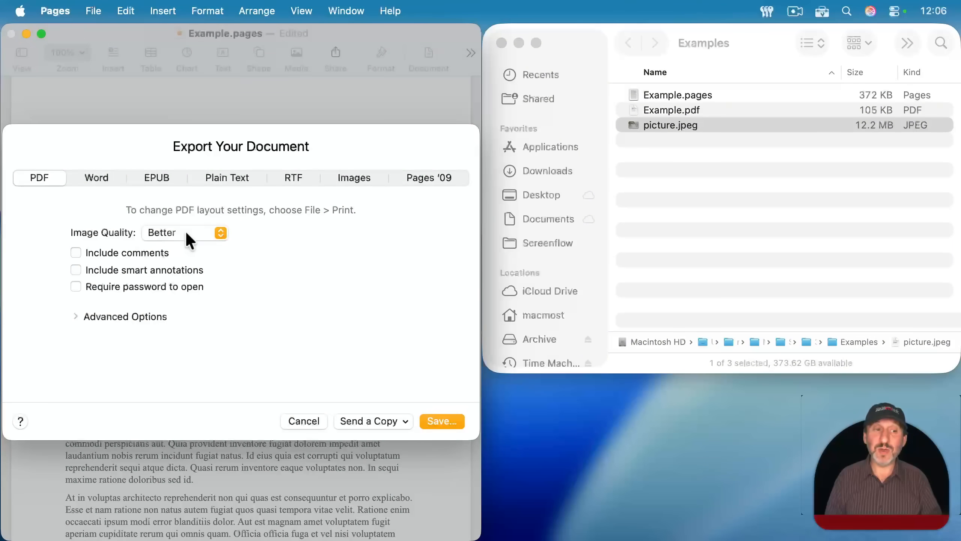
click(184, 233)
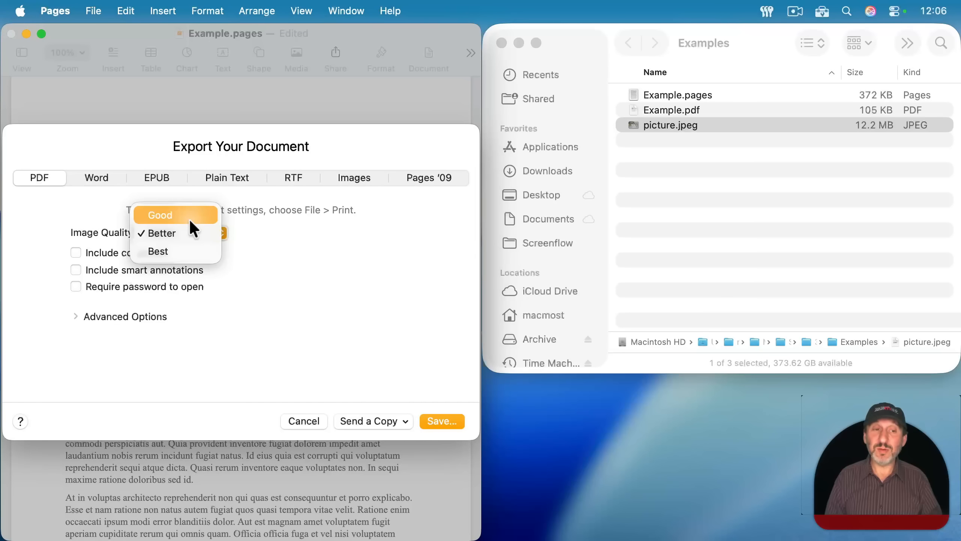
mouse_move(195, 239)
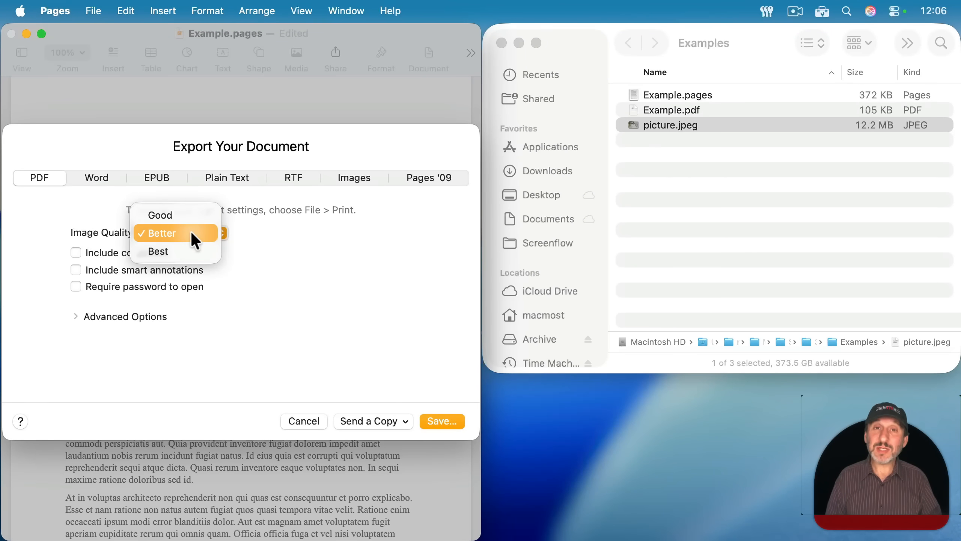
click(160, 214)
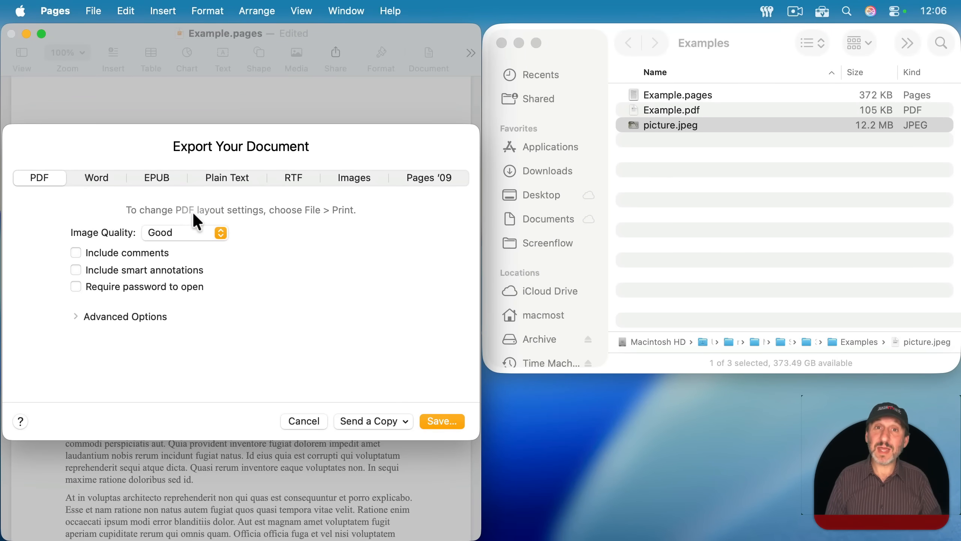
click(442, 421)
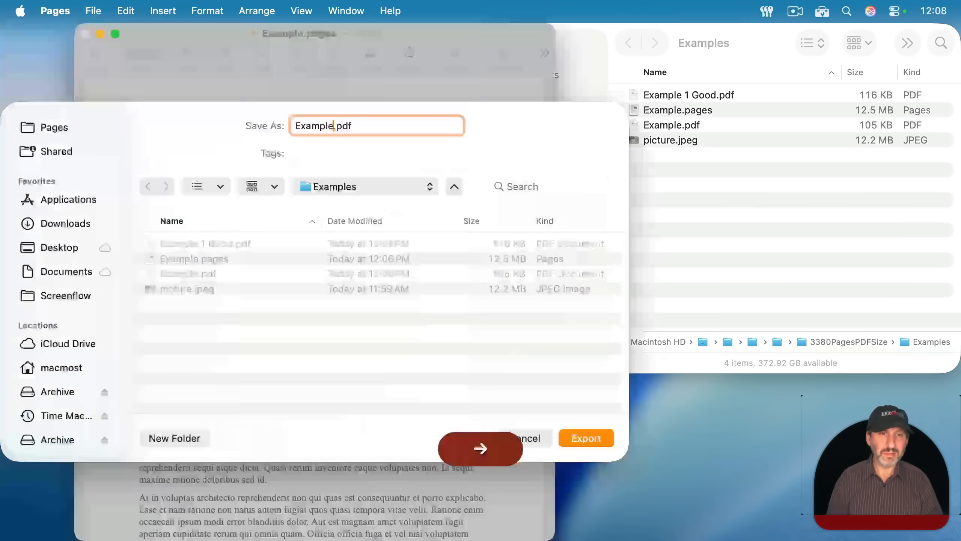
click(585, 437)
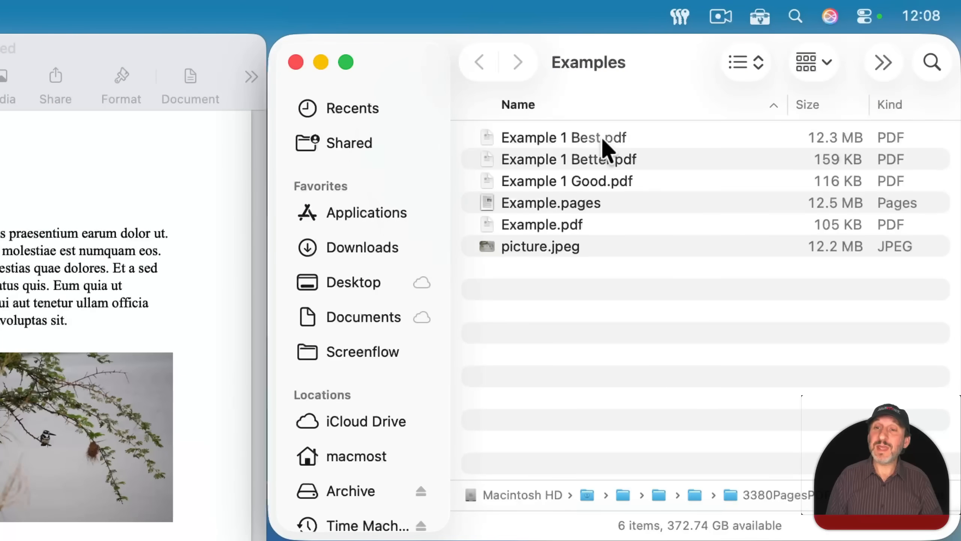
Step: Compare sizes of Example 1 Best.pdf, Example.pdf and picture.jpeg, then view Example 1 Best.pdf
click(562, 137)
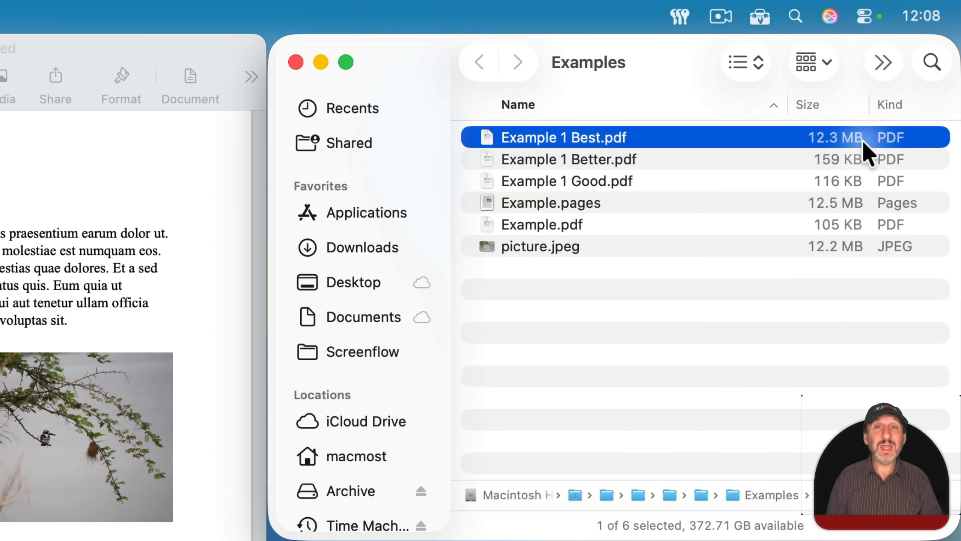
mouse_move(825, 266)
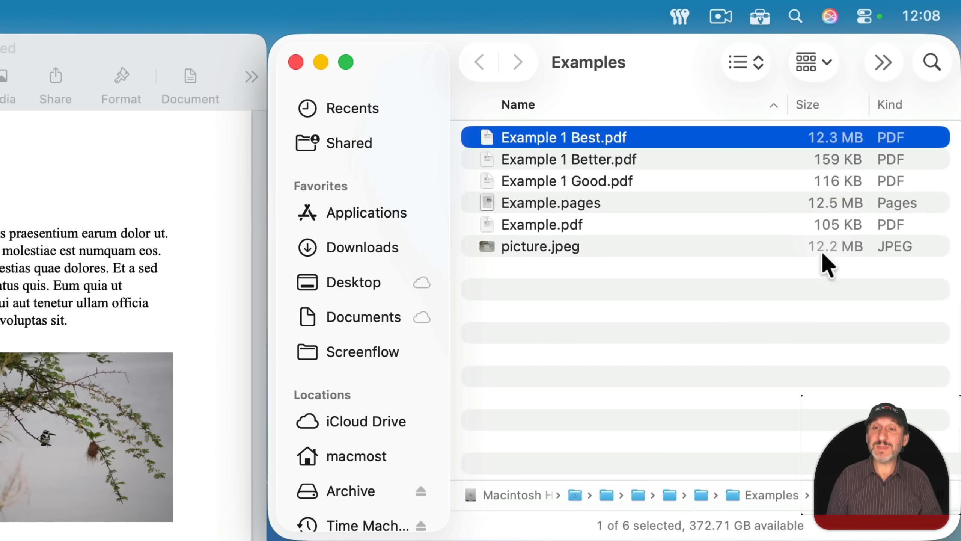
click(540, 246)
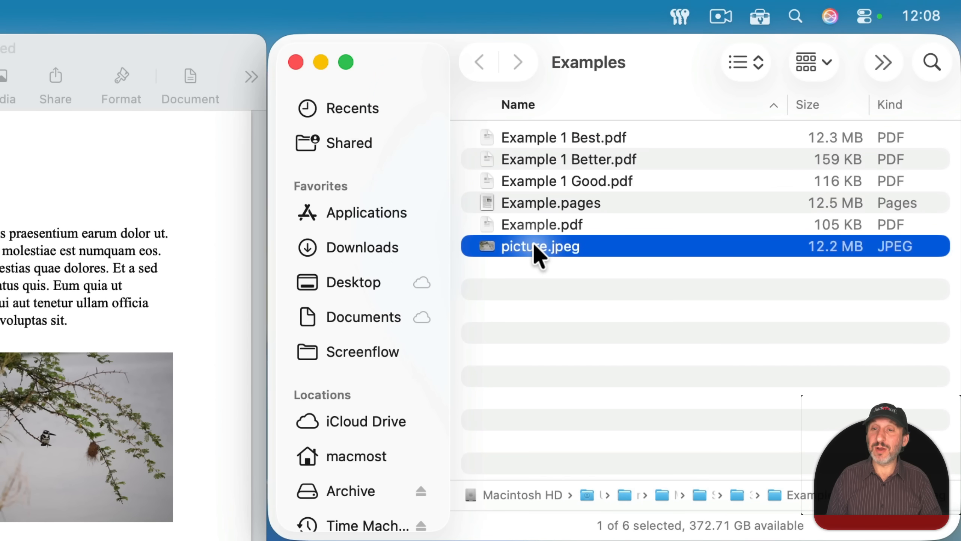
click(541, 224)
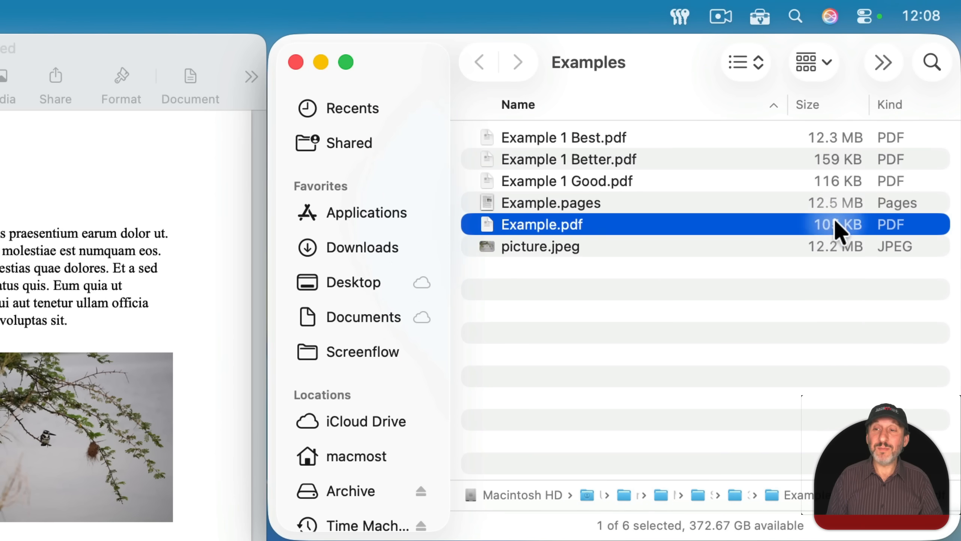
click(540, 246)
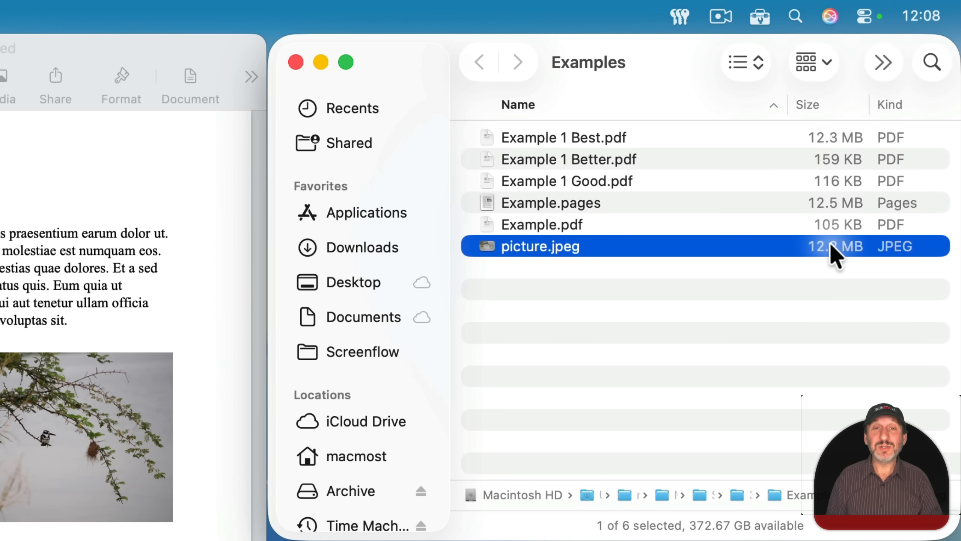
mouse_move(607, 137)
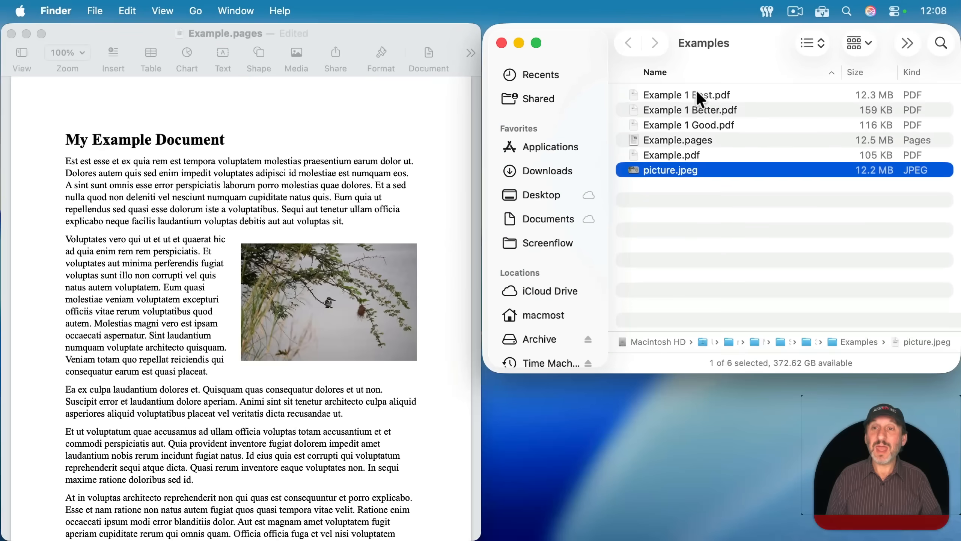
double_click(687, 95)
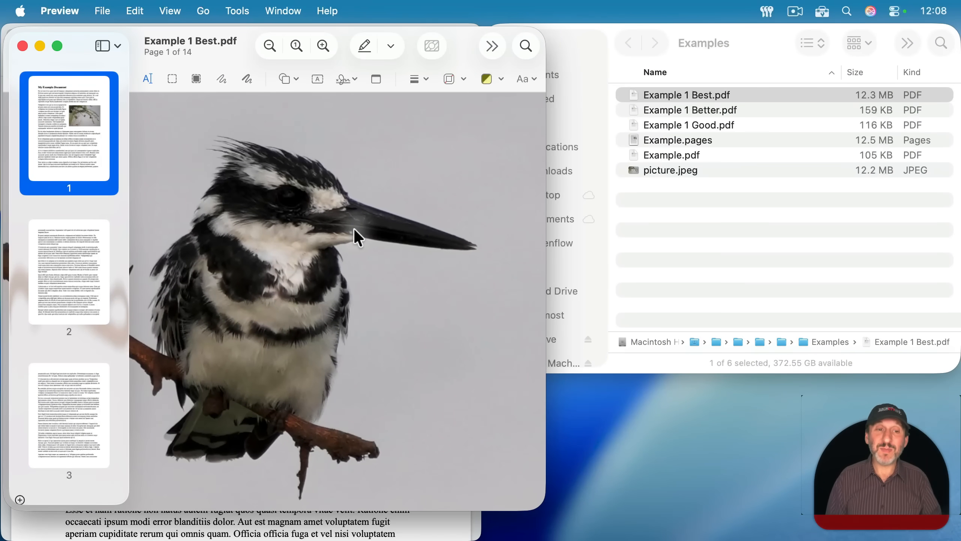
scroll(down, 3)
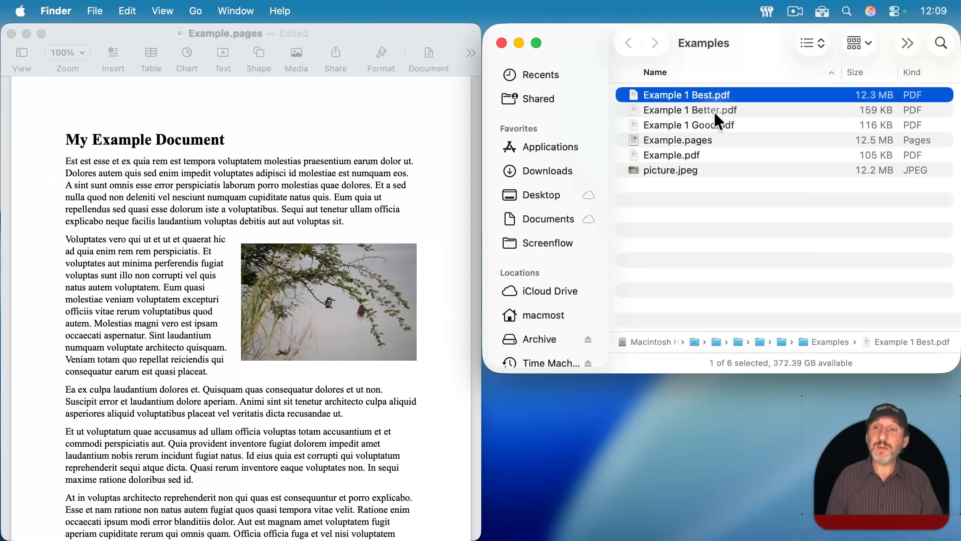
click(689, 110)
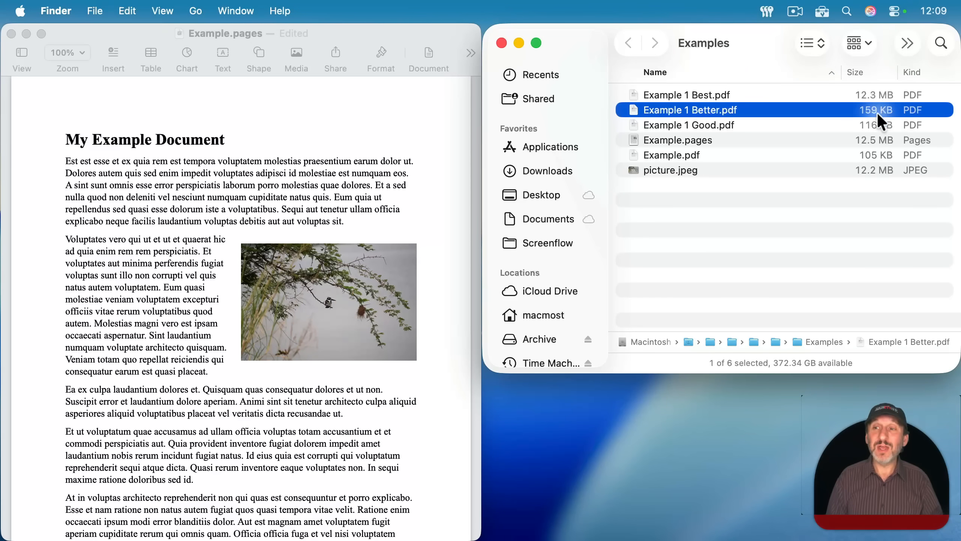
mouse_move(702, 114)
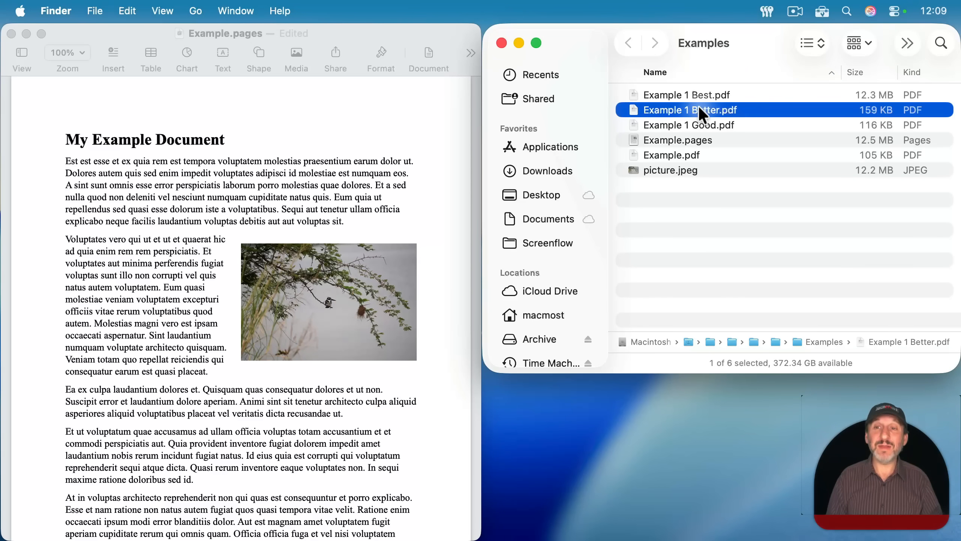
double_click(689, 109)
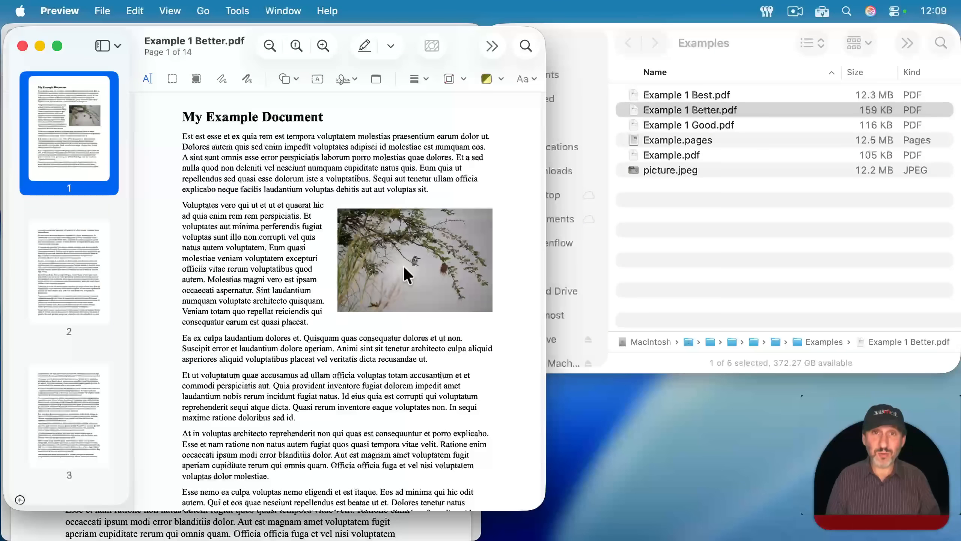
click(323, 45)
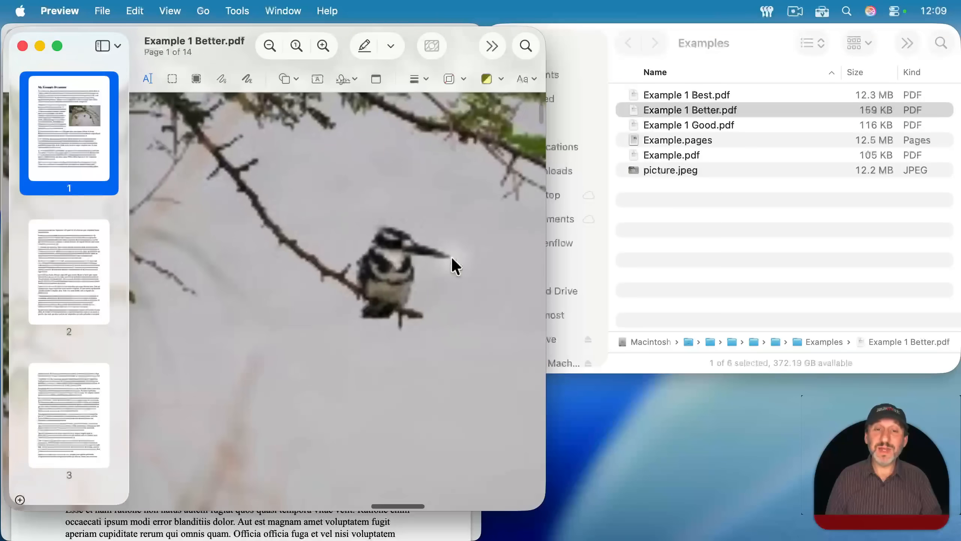
mouse_move(313, 263)
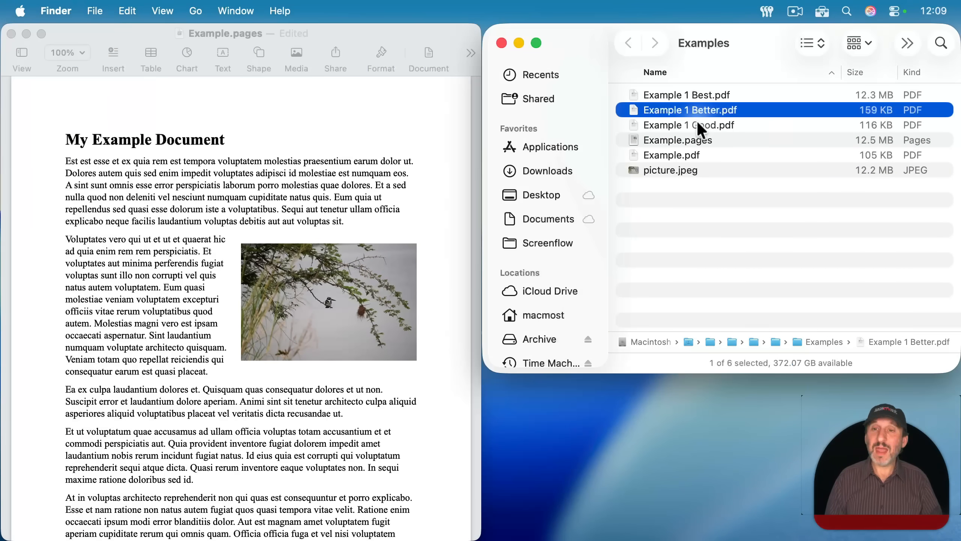
click(688, 125)
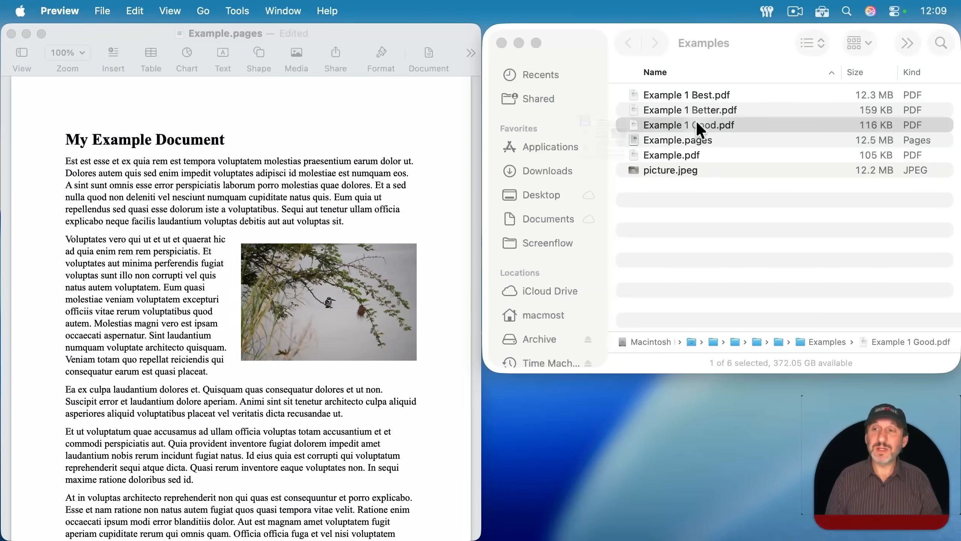
double_click(688, 124)
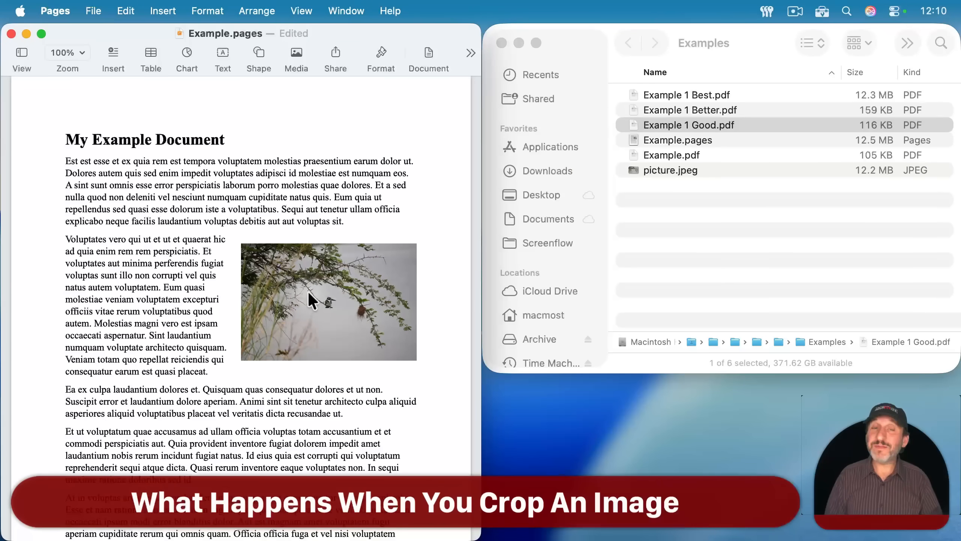
Step: Enlarge and reposition the bird photo in mask mode so the kingfisher fills its frame
click(327, 302)
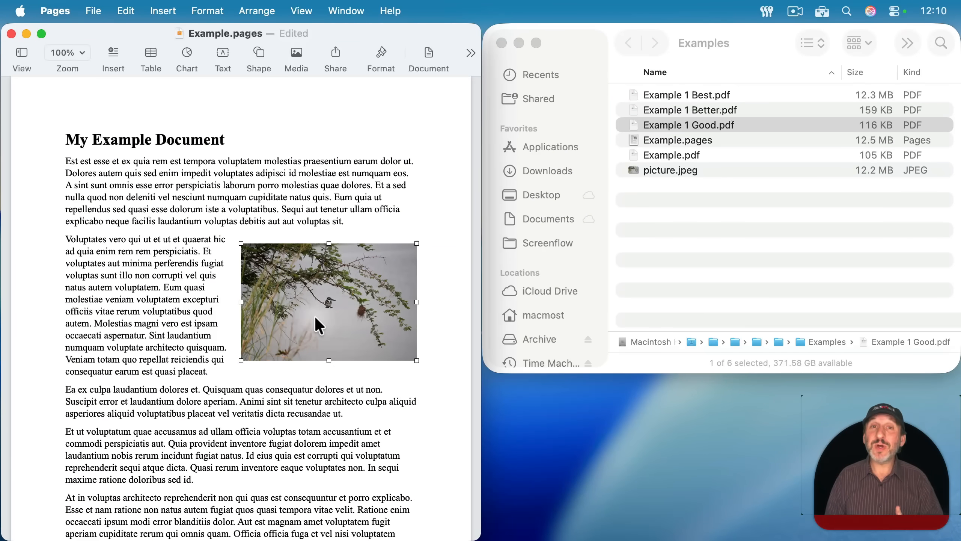
double_click(328, 302)
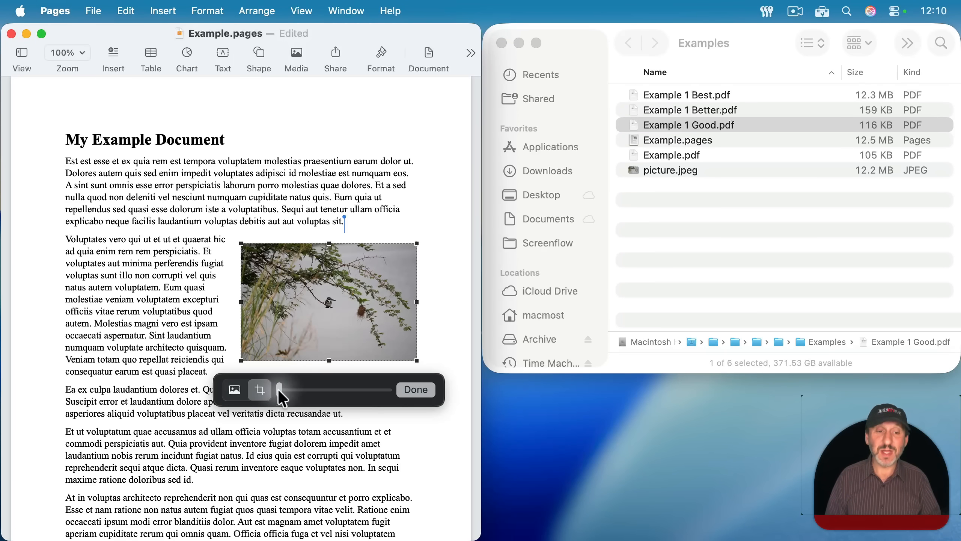
drag(278, 389, 319, 390)
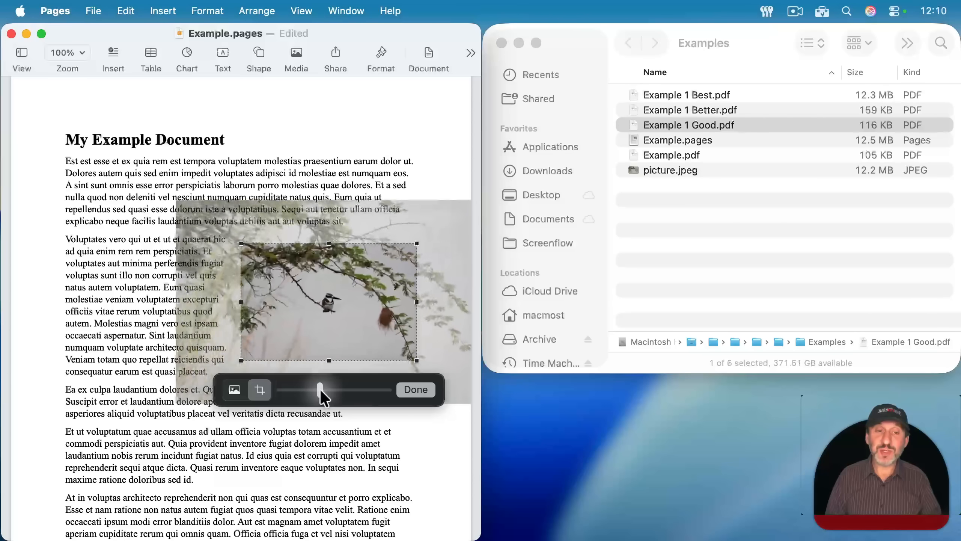
drag(319, 389, 341, 390)
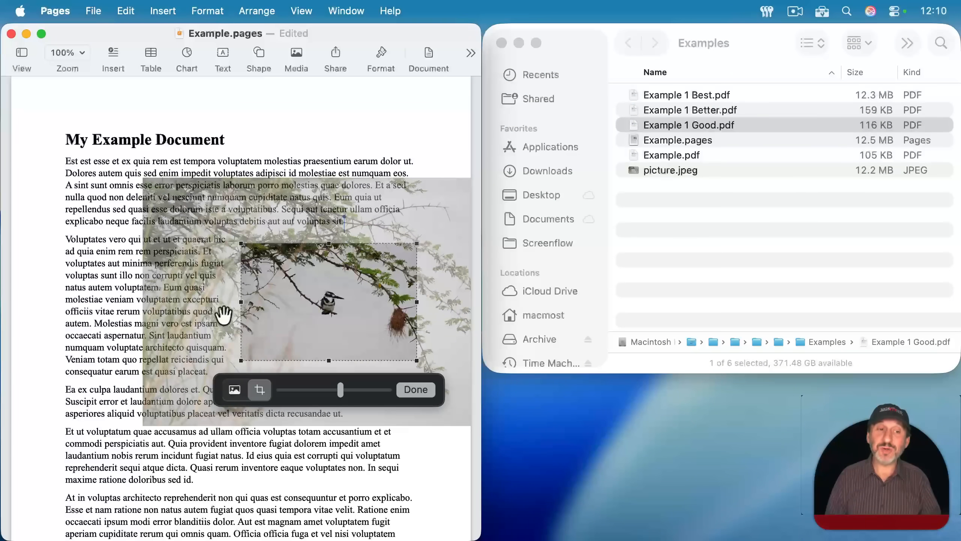
drag(340, 389, 371, 389)
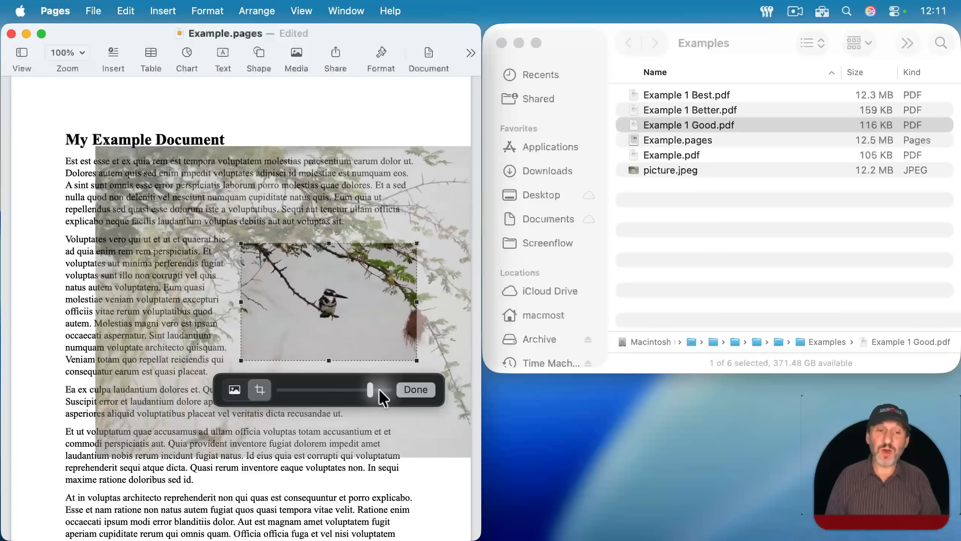
drag(370, 389, 389, 389)
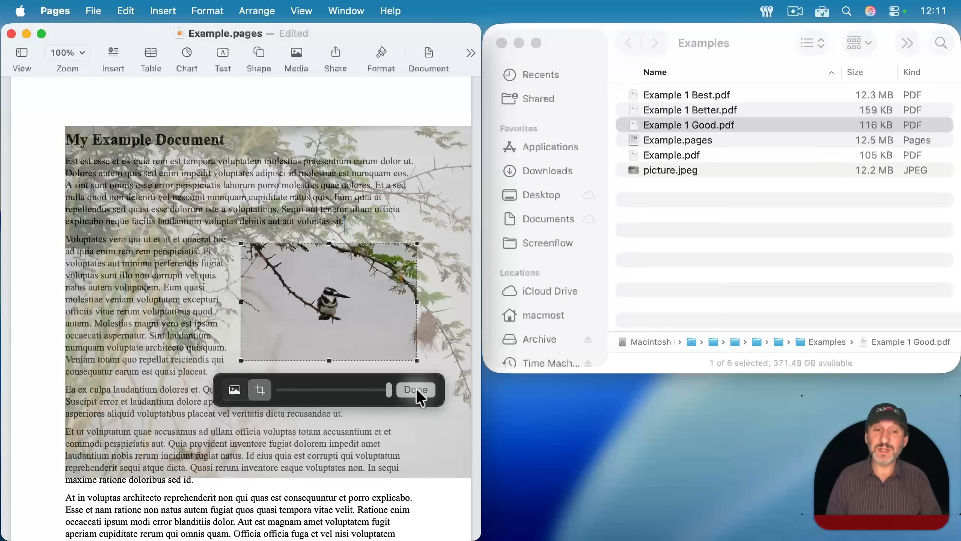
click(415, 389)
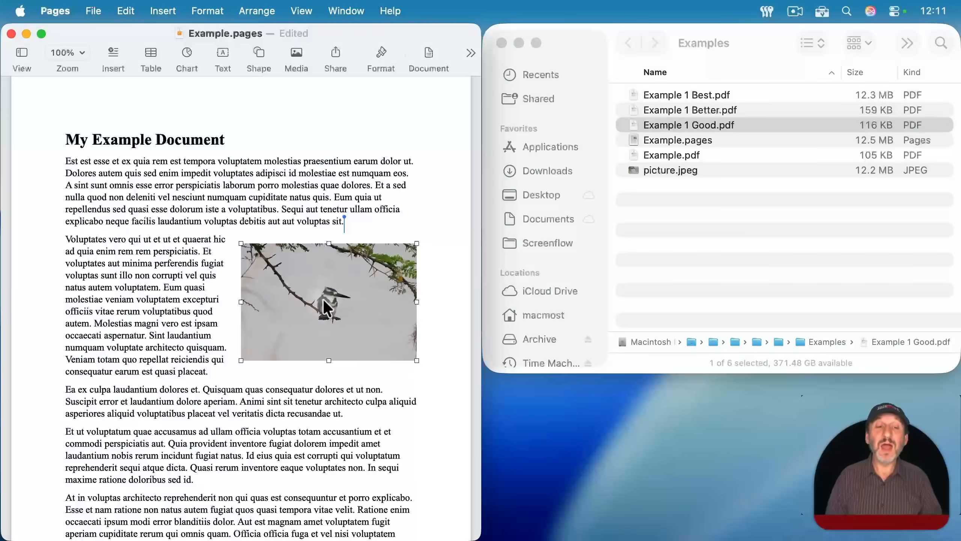
click(273, 172)
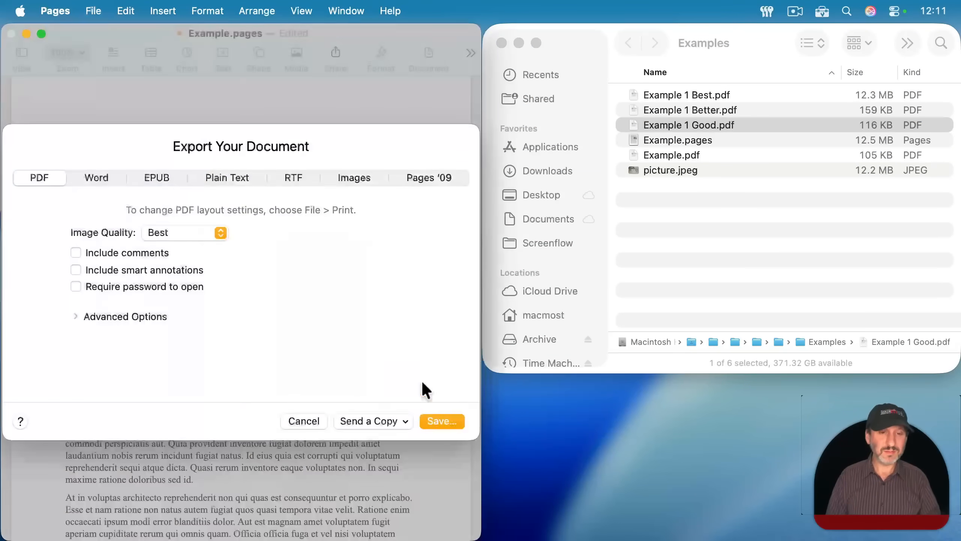
Step: Save Example 2 PDFs and compare Best 12.3 MB, Better 420 KB, Good 168 KB against Example 1
click(184, 232)
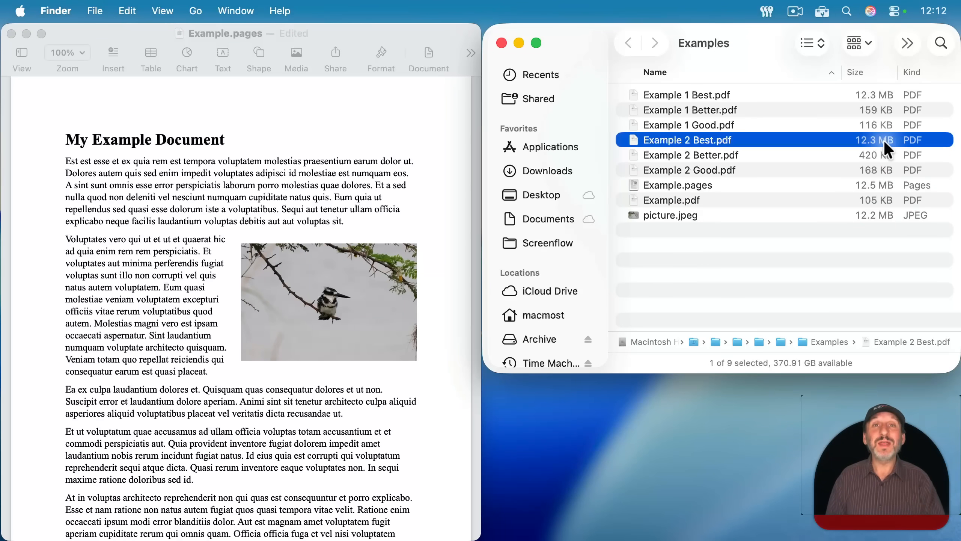
mouse_move(754, 163)
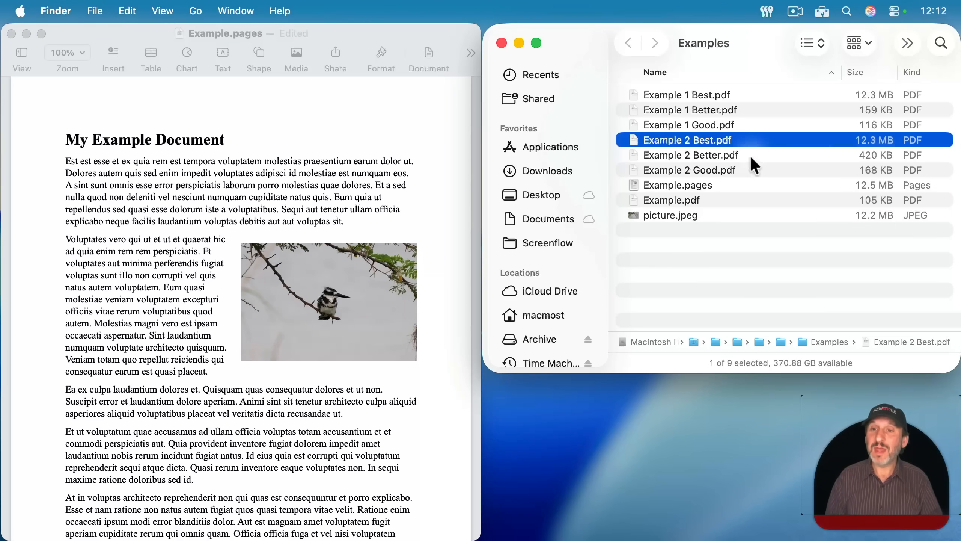
click(691, 155)
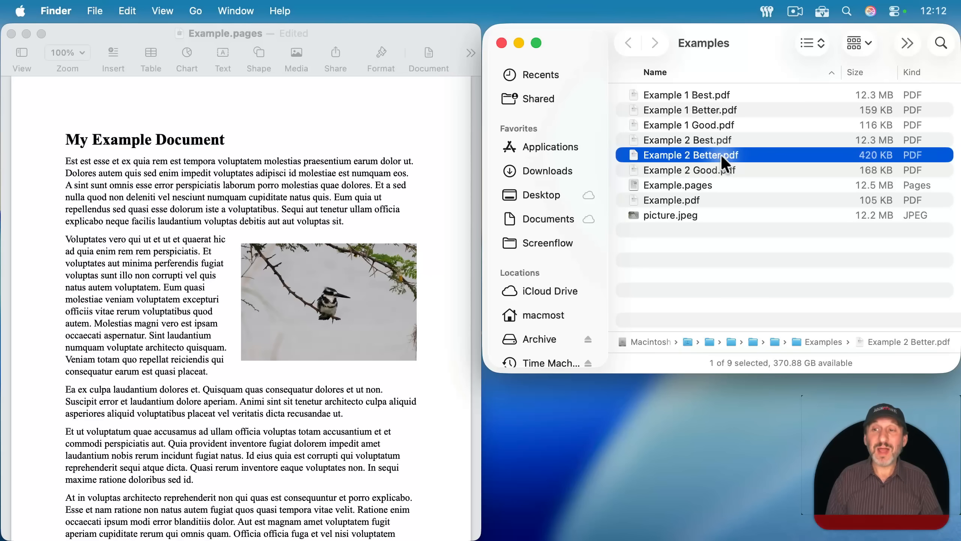
mouse_move(892, 161)
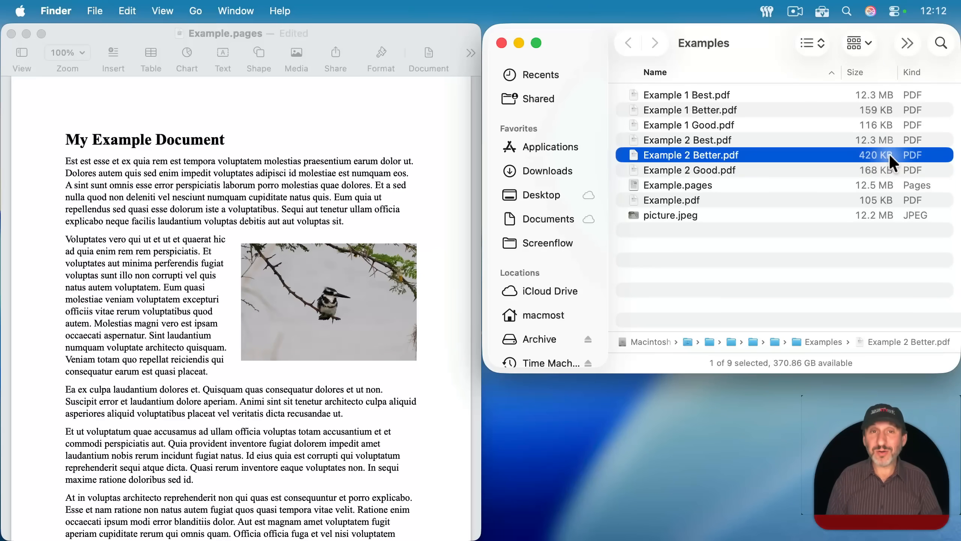
mouse_move(715, 114)
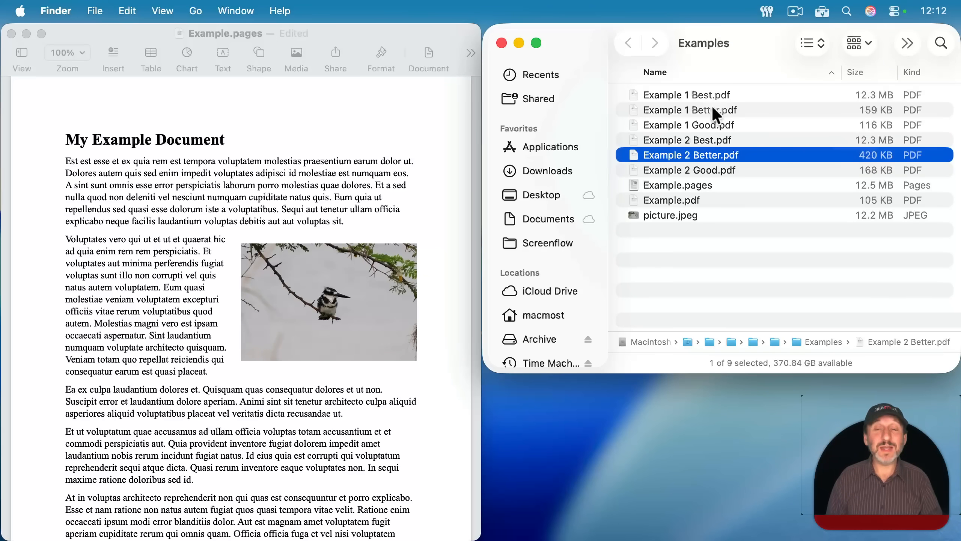
click(690, 109)
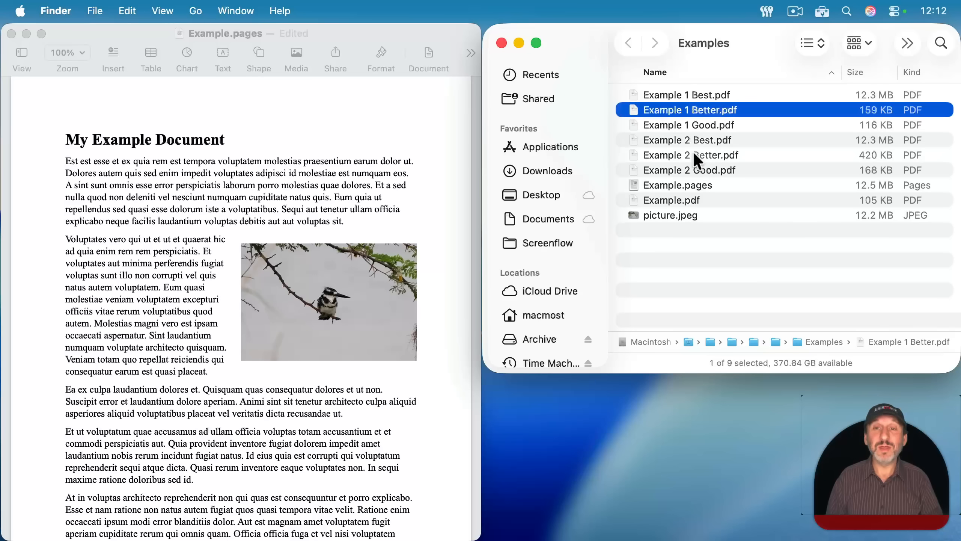
click(691, 155)
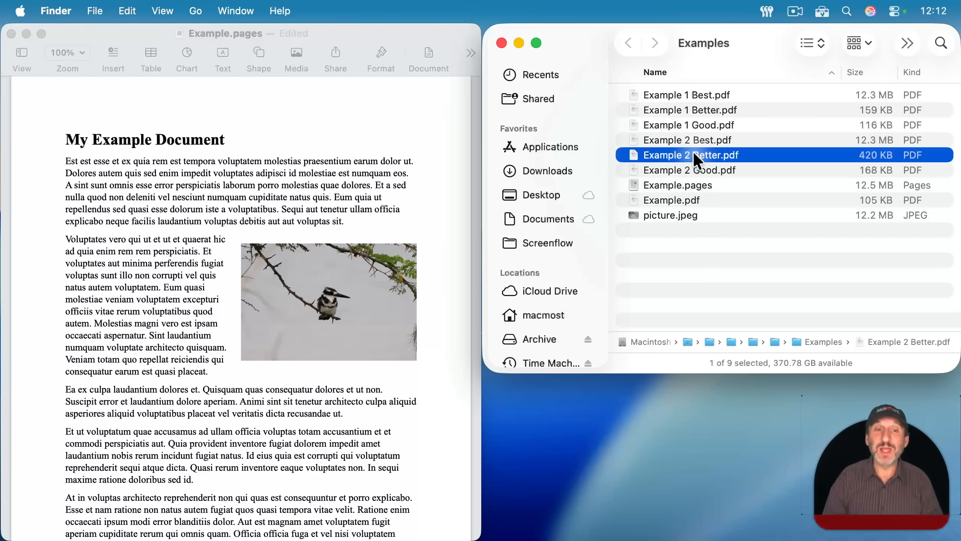
mouse_move(695, 163)
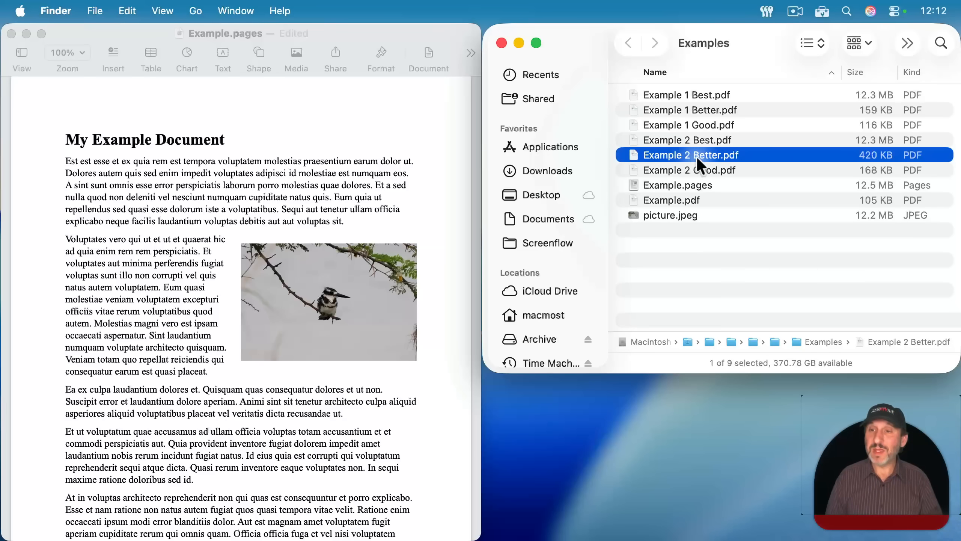
click(689, 170)
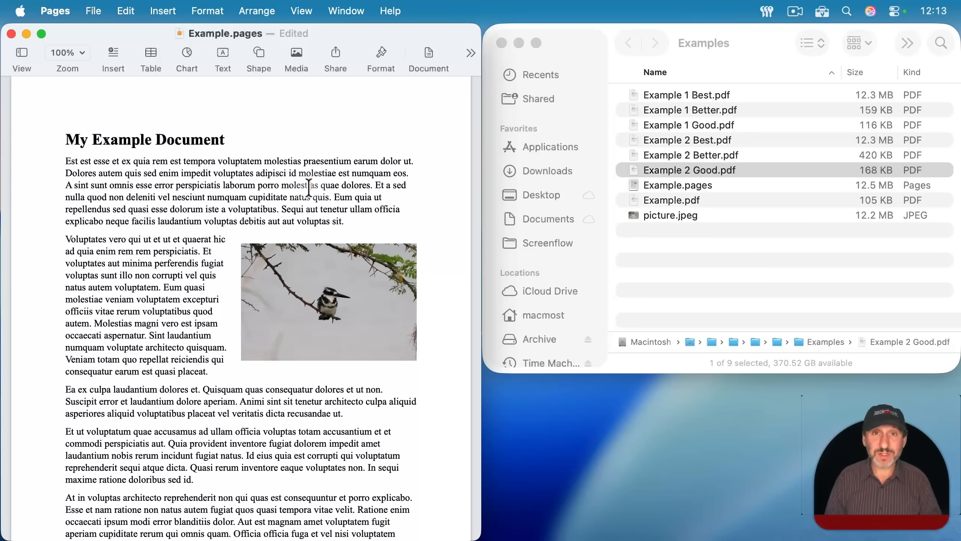
Step: Open picture.jpeg in Preview and duplicate it as picture cropped.jpeg
click(670, 215)
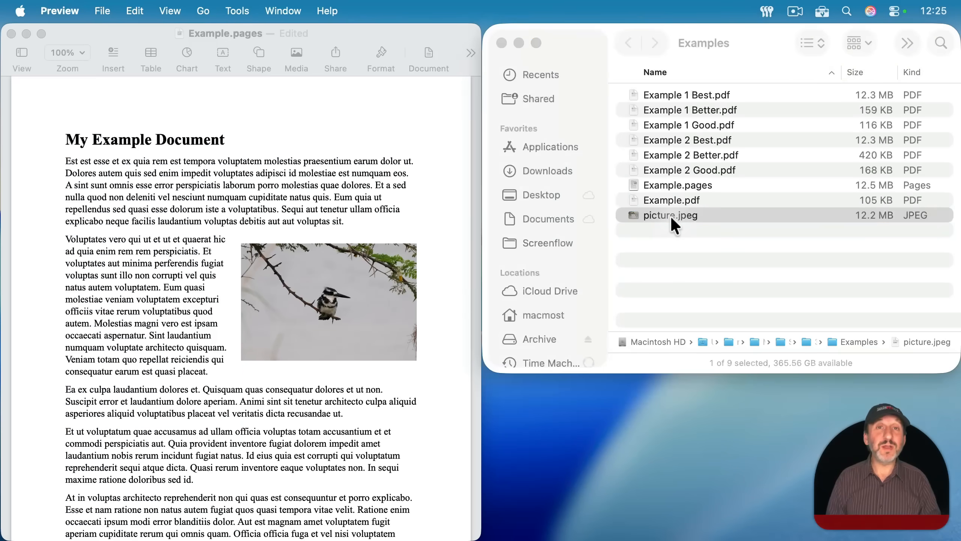
double_click(670, 215)
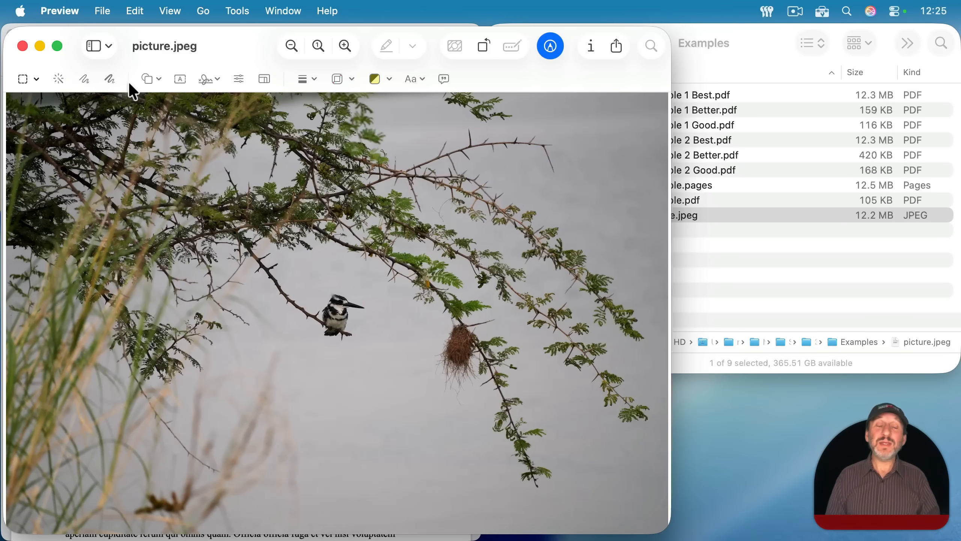
click(102, 11)
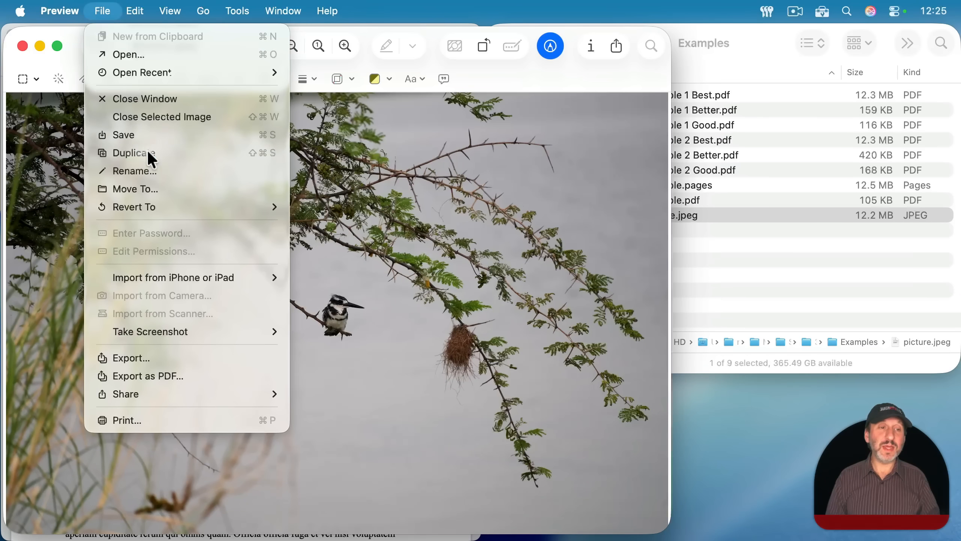
click(134, 152)
text(picture cropped.jpeg)
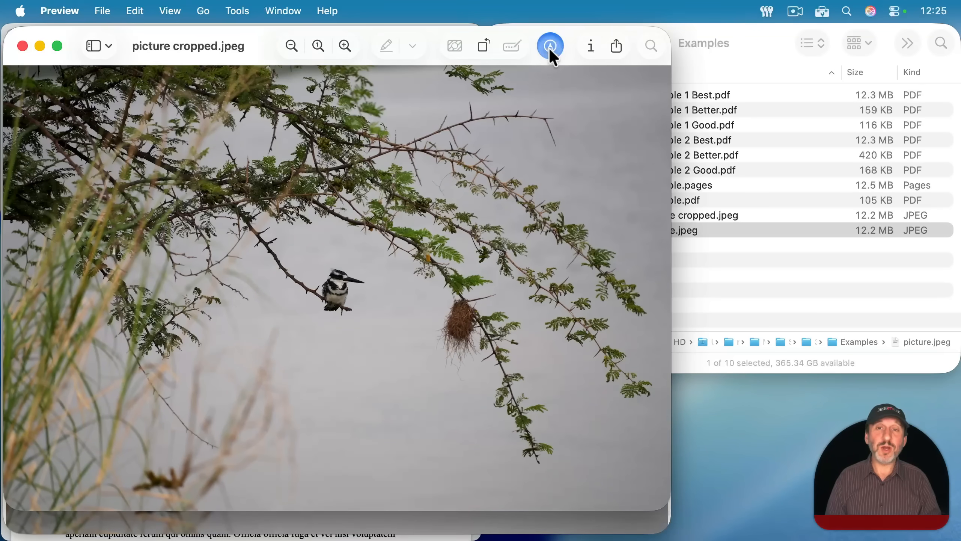
Step: Select a rectangle around the kingfisher and branch, then crop picture cropped.jpeg to it
click(549, 46)
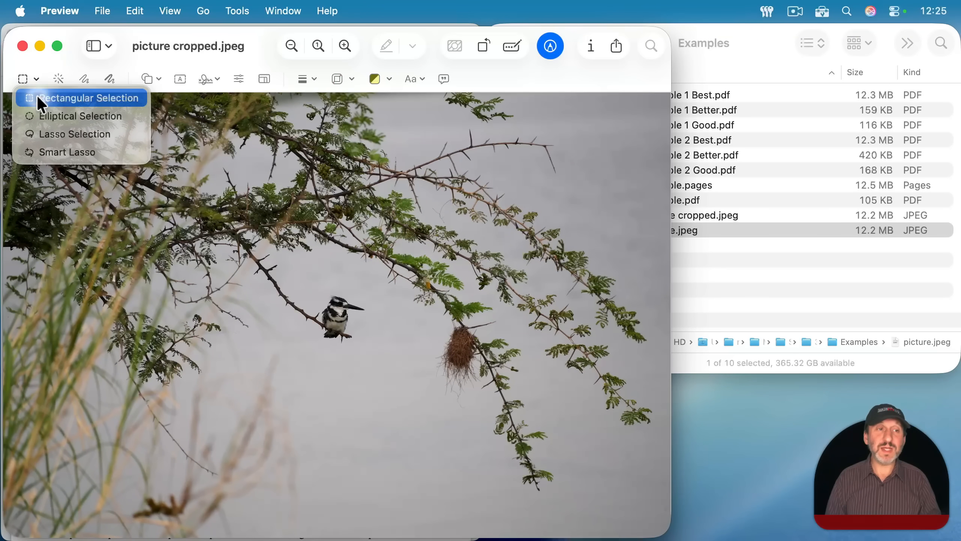
click(88, 97)
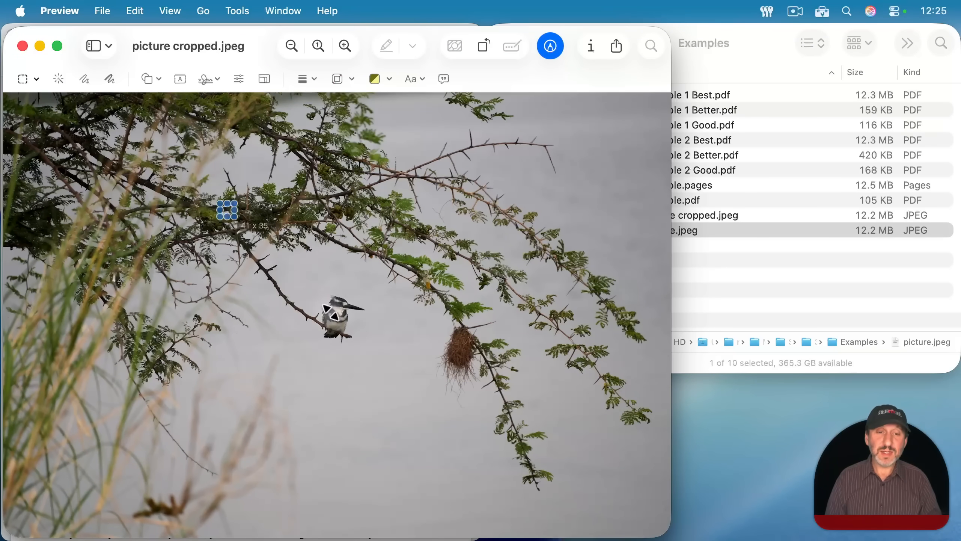
drag(227, 209, 496, 395)
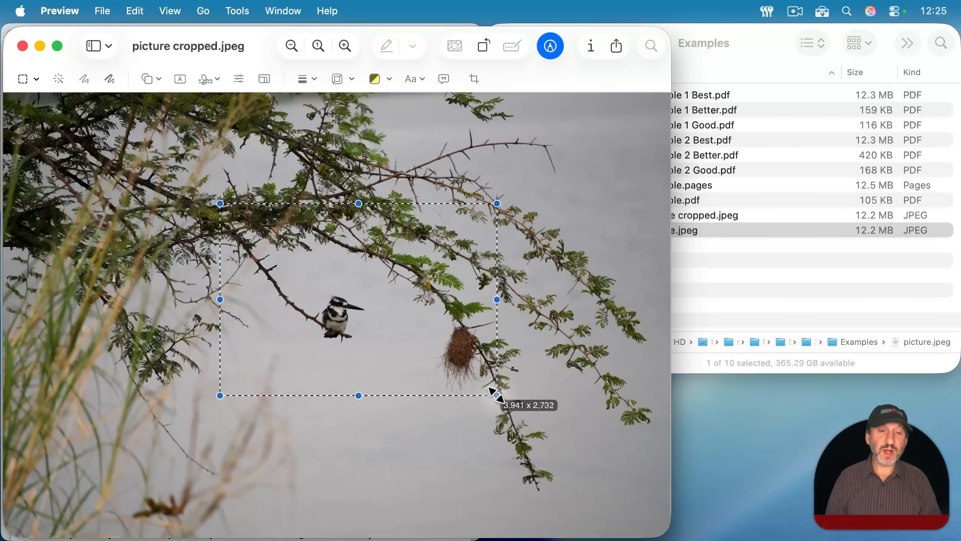
drag(497, 395, 481, 432)
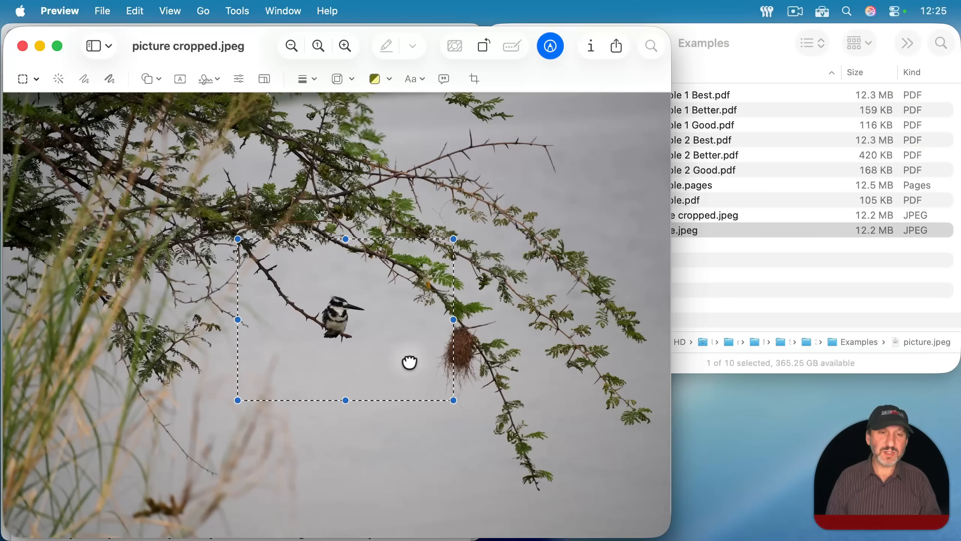
mouse_move(315, 317)
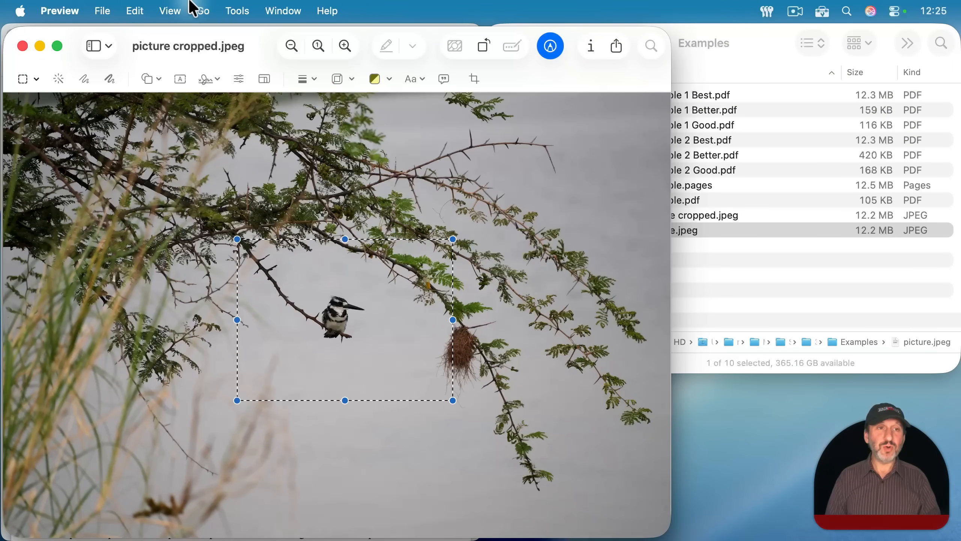
click(236, 11)
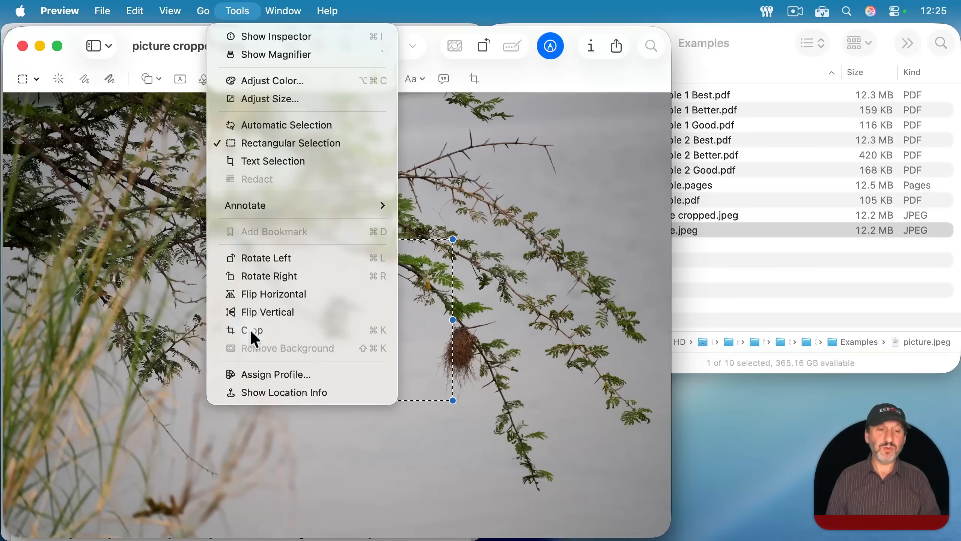
click(251, 329)
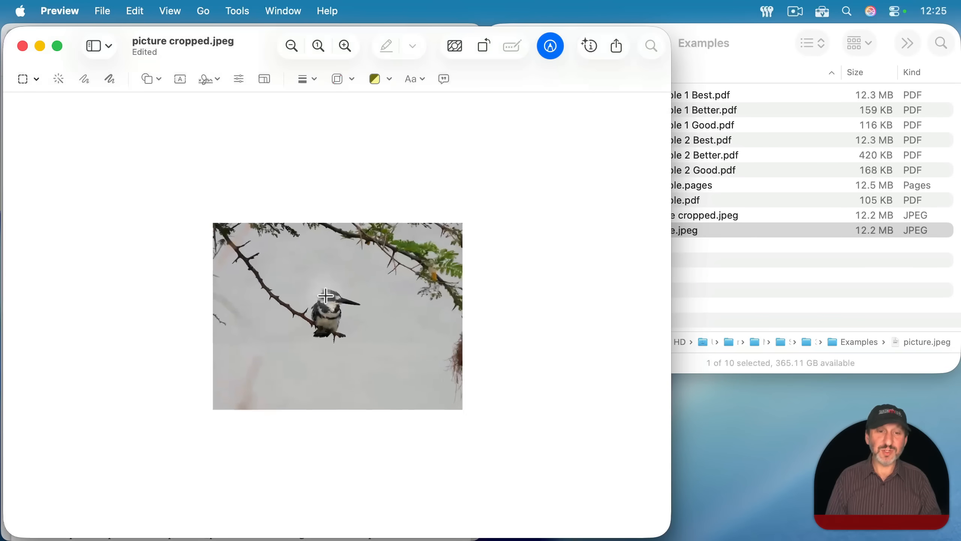
click(236, 11)
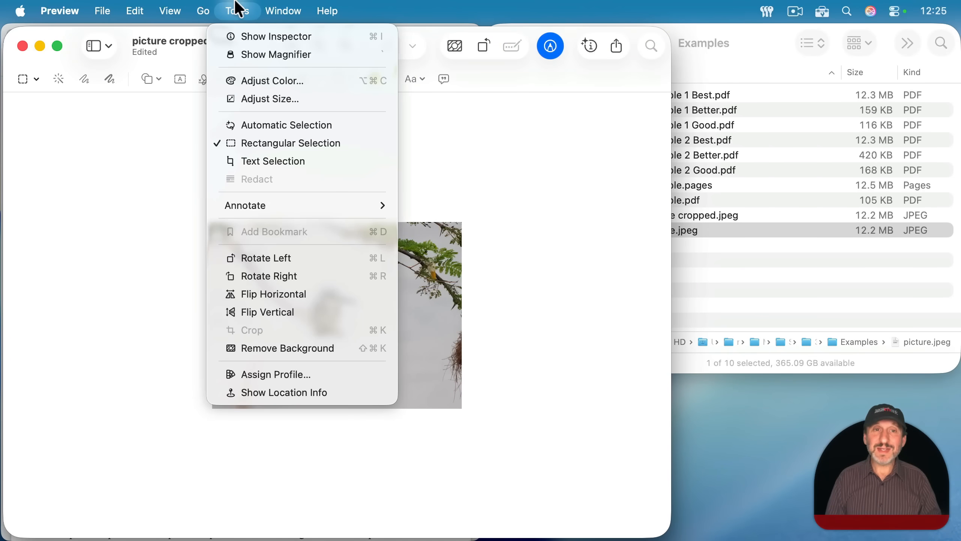
mouse_move(250, 82)
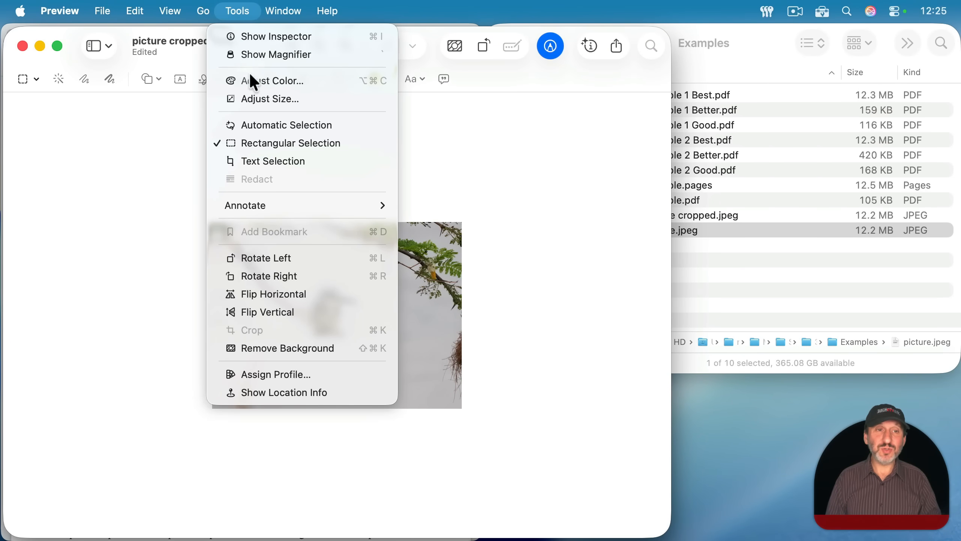
Step: Resize picture cropped.jpeg to 600 pixels wide (600×448) and save it on closing
click(267, 99)
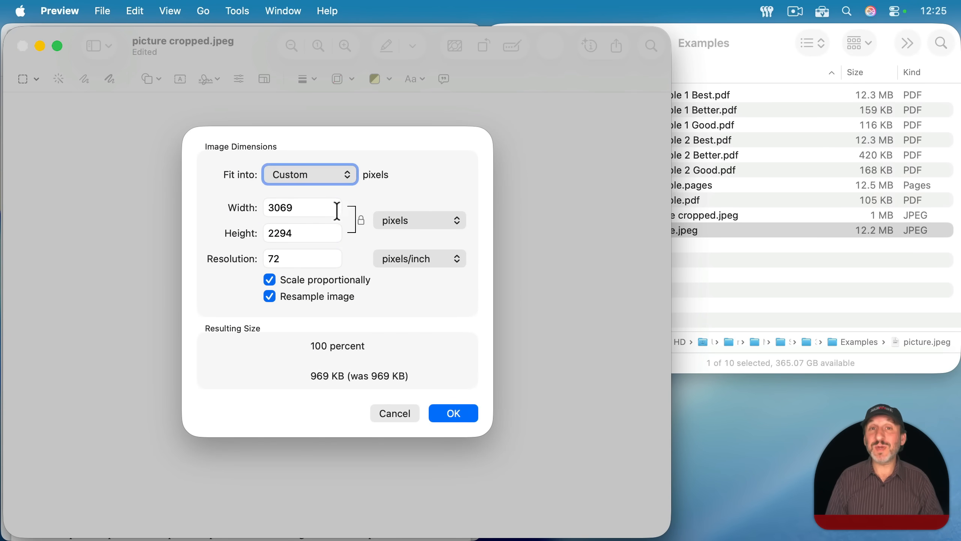
text(600)
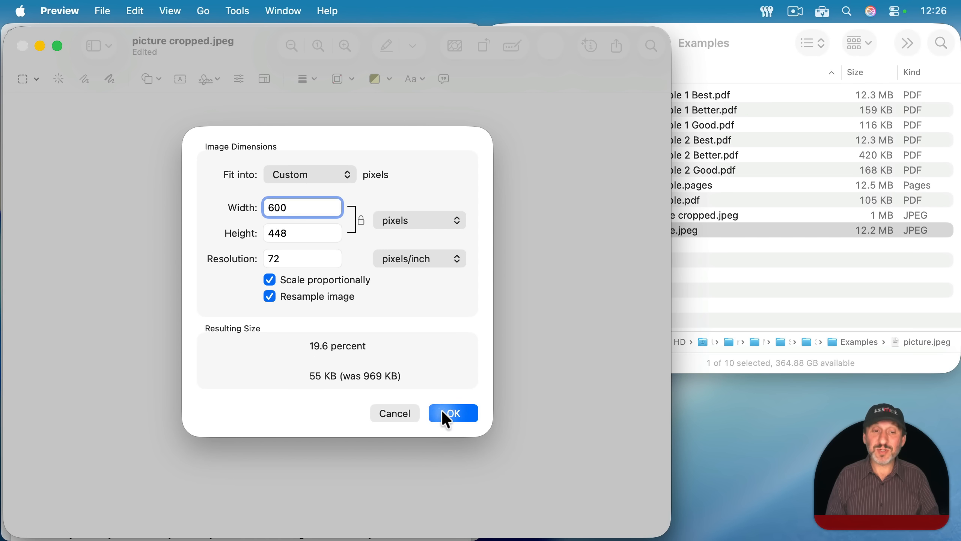
click(452, 413)
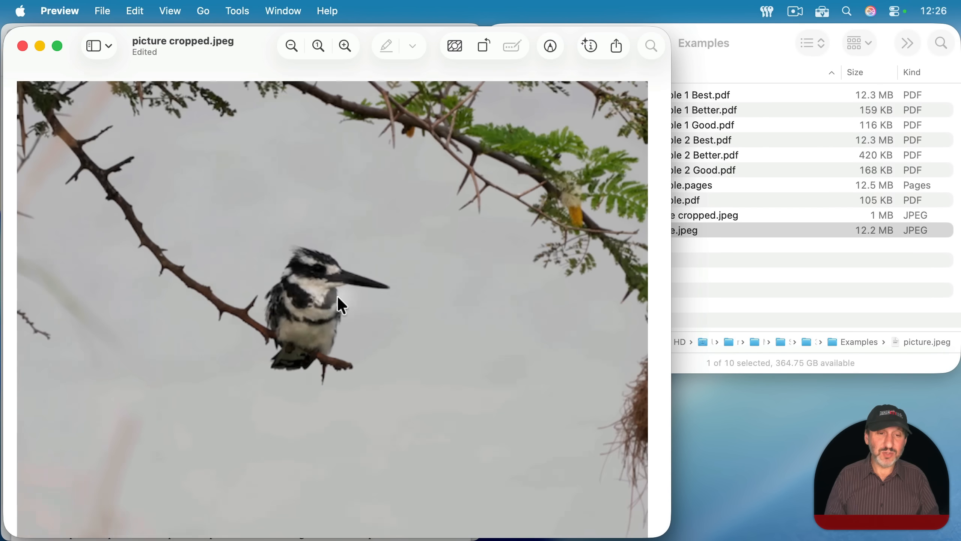
click(290, 45)
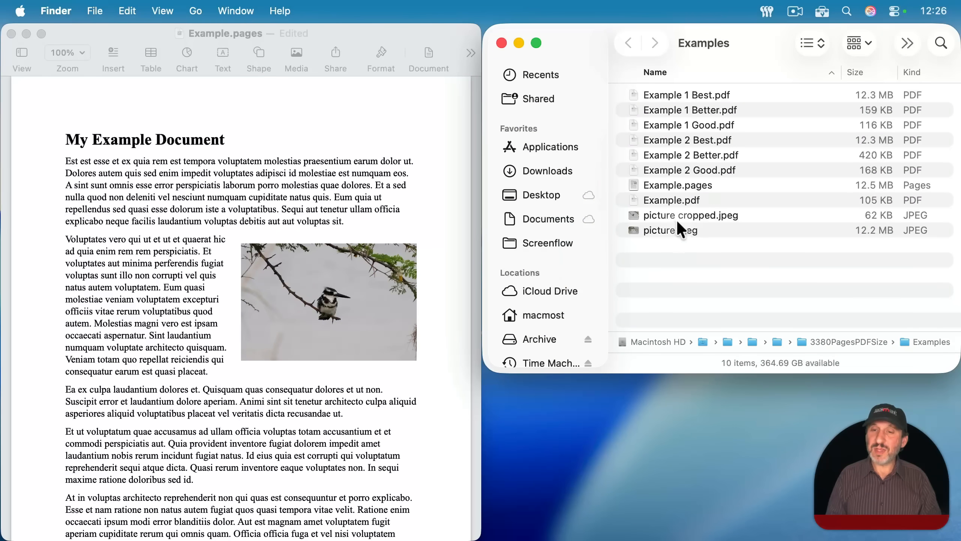
Step: Save Example.pages with the smaller bird picture, shrinking it from 12.5 MB to 412 KB
click(691, 215)
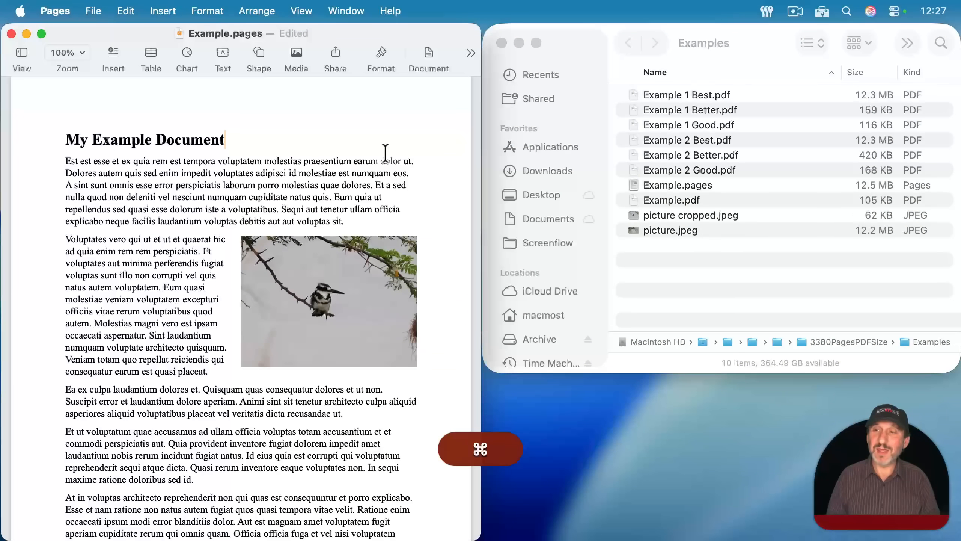
key(cmd+s)
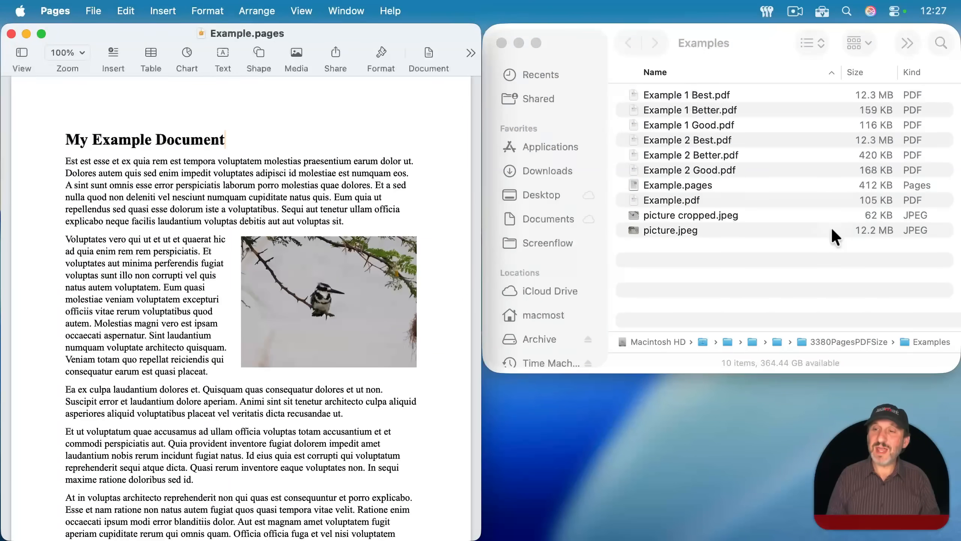
click(678, 184)
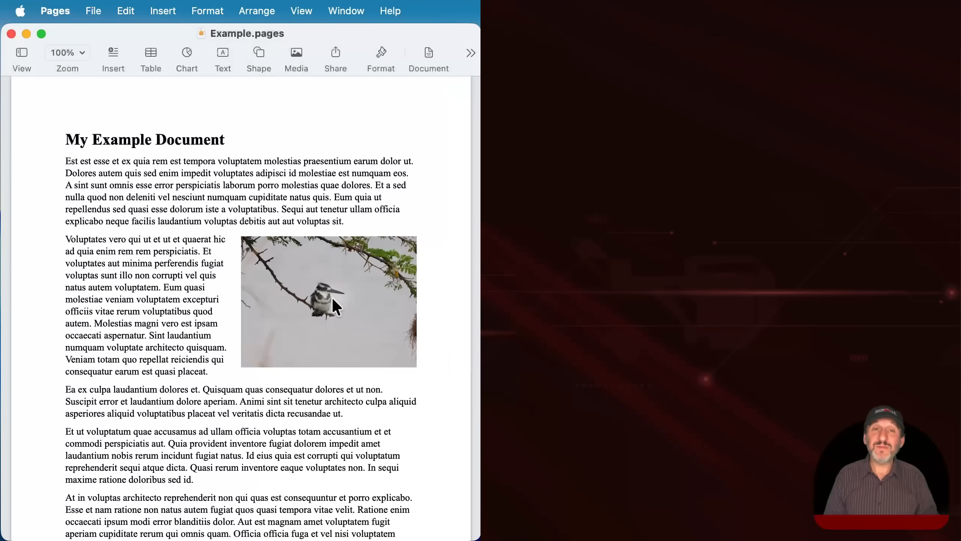
click(380, 52)
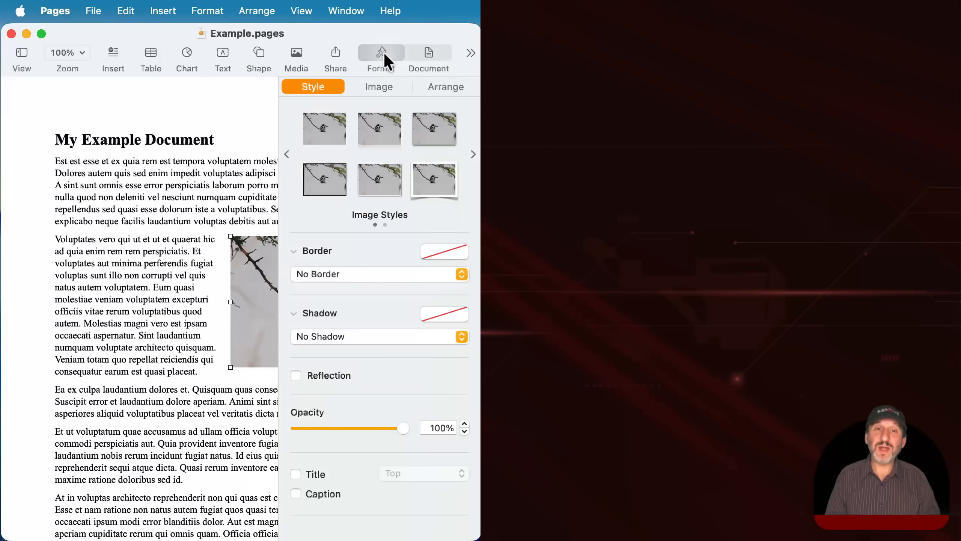
click(379, 86)
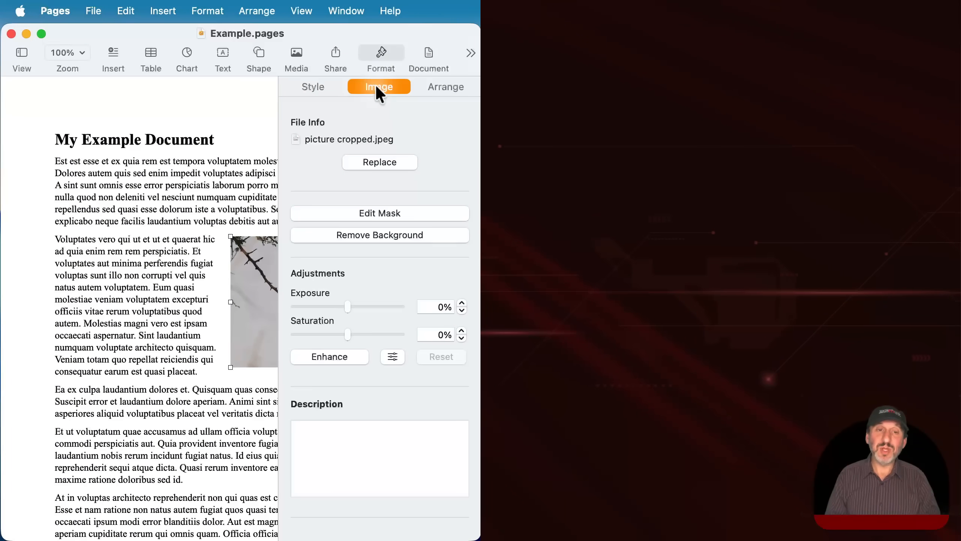
mouse_move(265, 287)
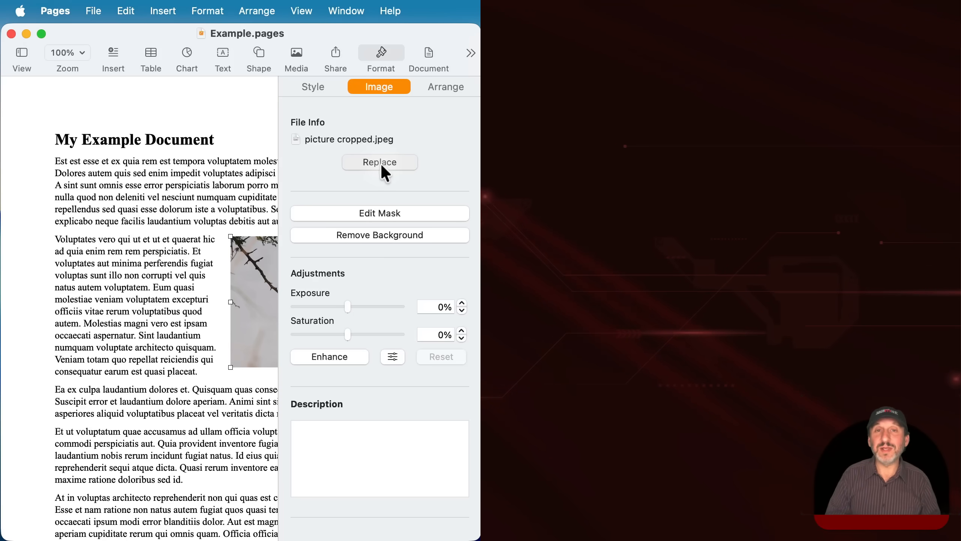
click(380, 162)
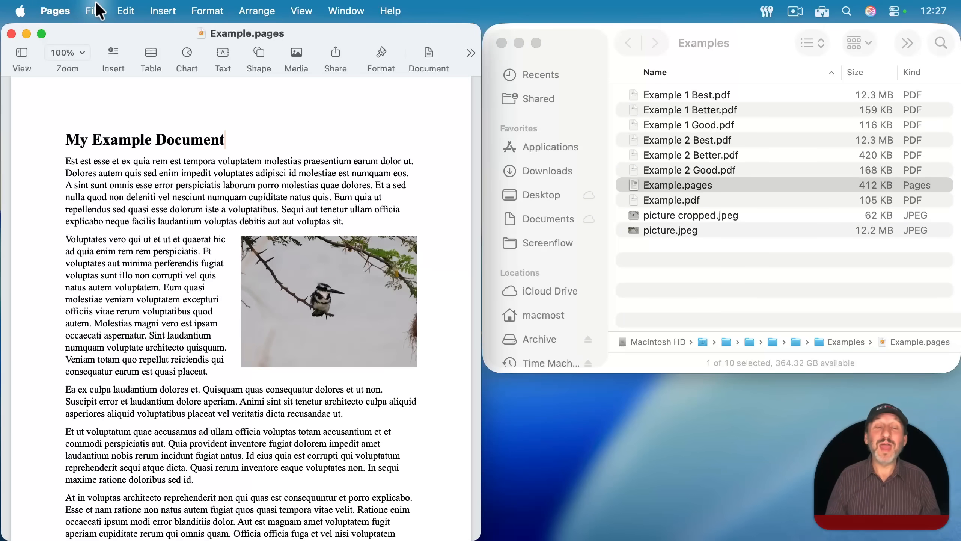
Step: Export the document to PDF as Example 3 Good, Better and Best versions
click(93, 11)
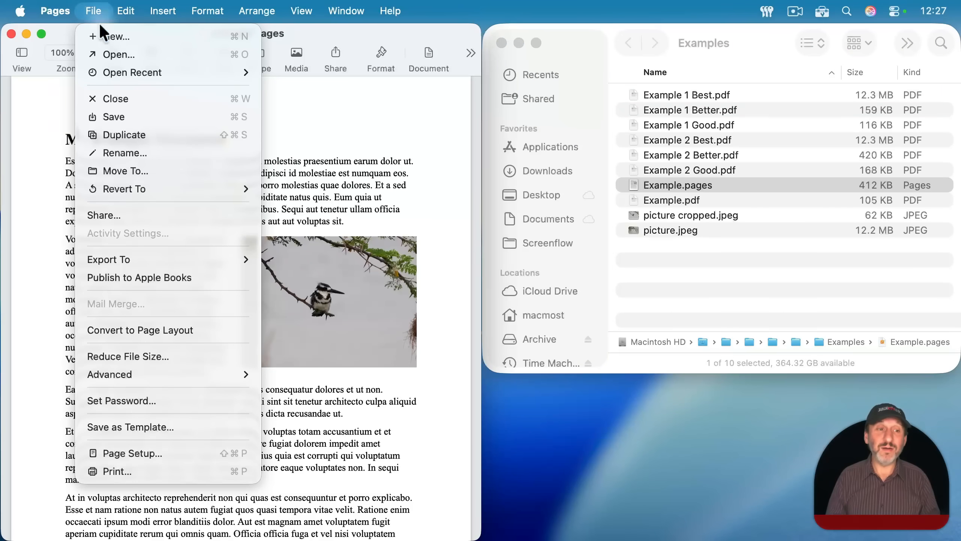
click(108, 259)
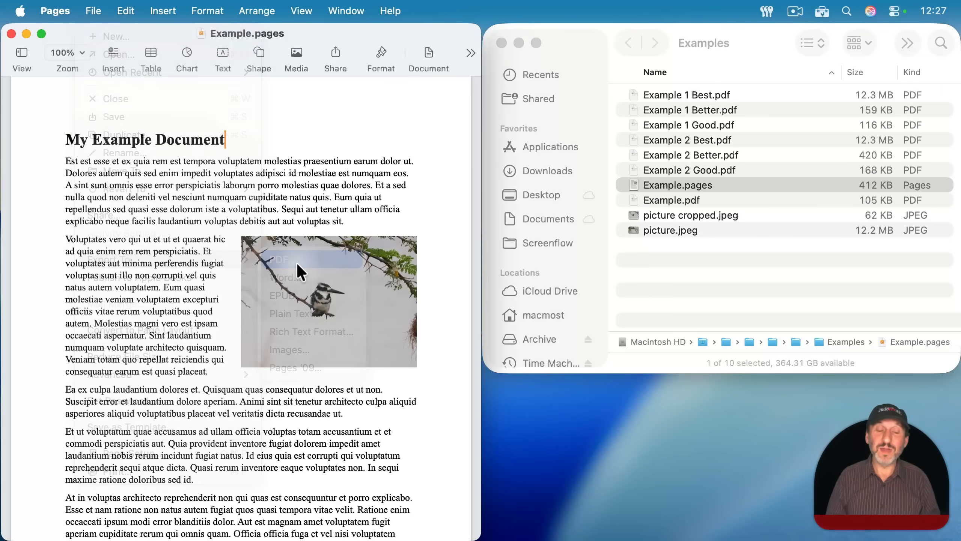
click(441, 428)
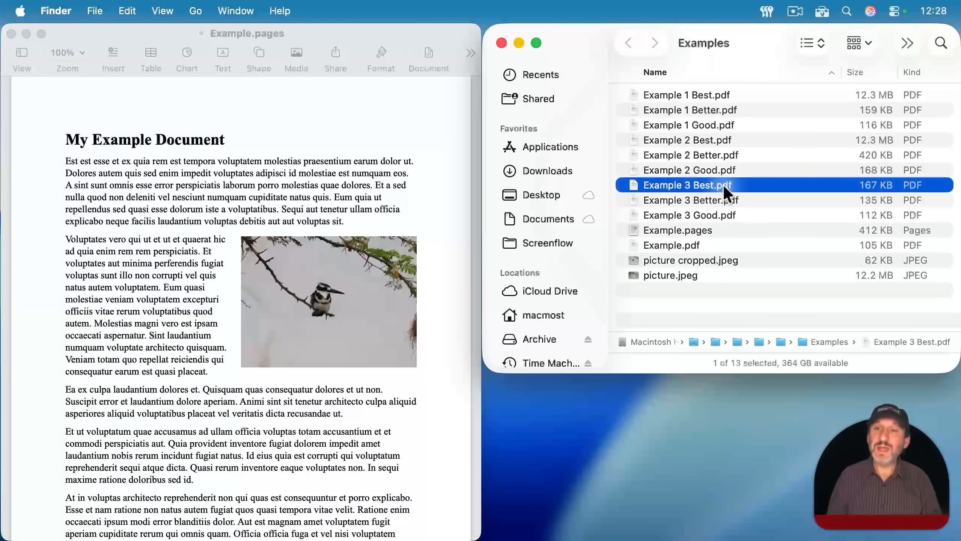
mouse_move(888, 193)
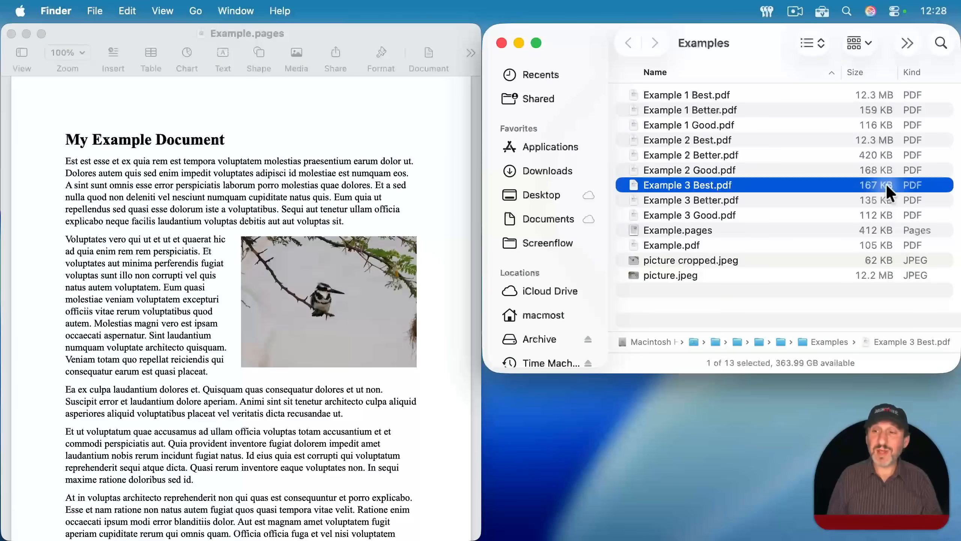
click(691, 199)
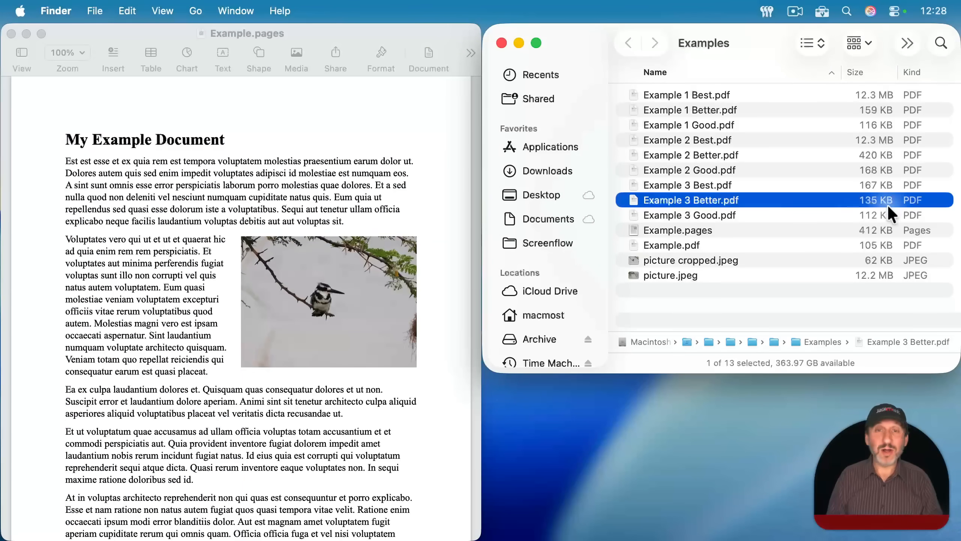
click(689, 215)
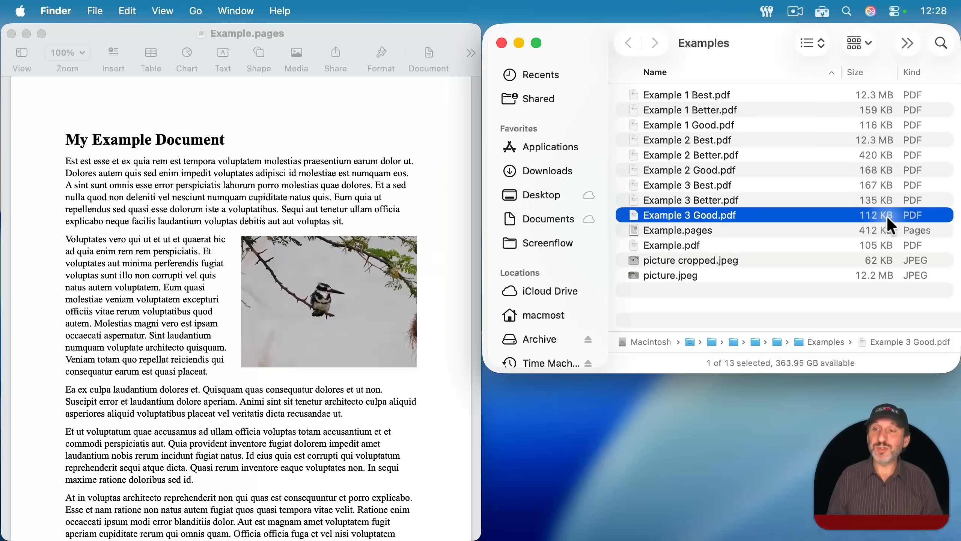
mouse_move(724, 193)
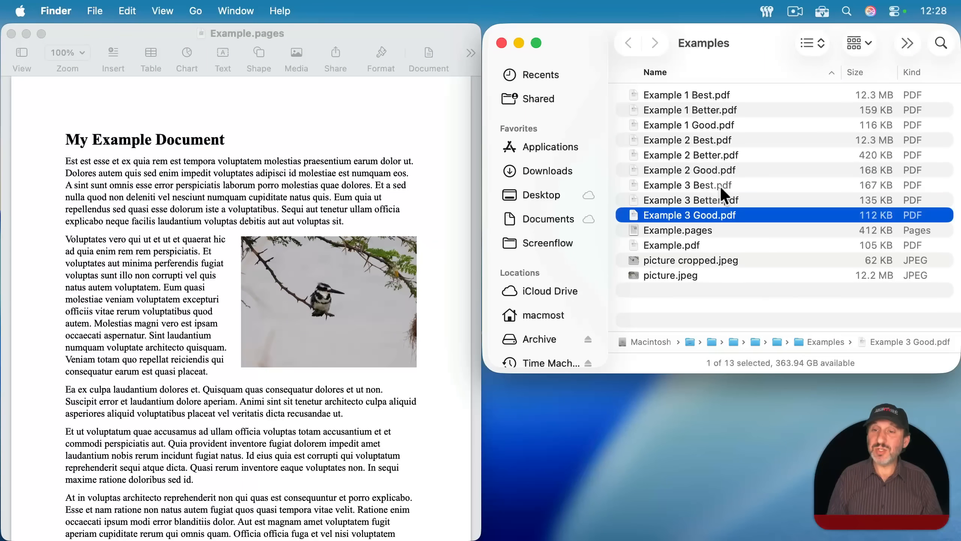
click(687, 185)
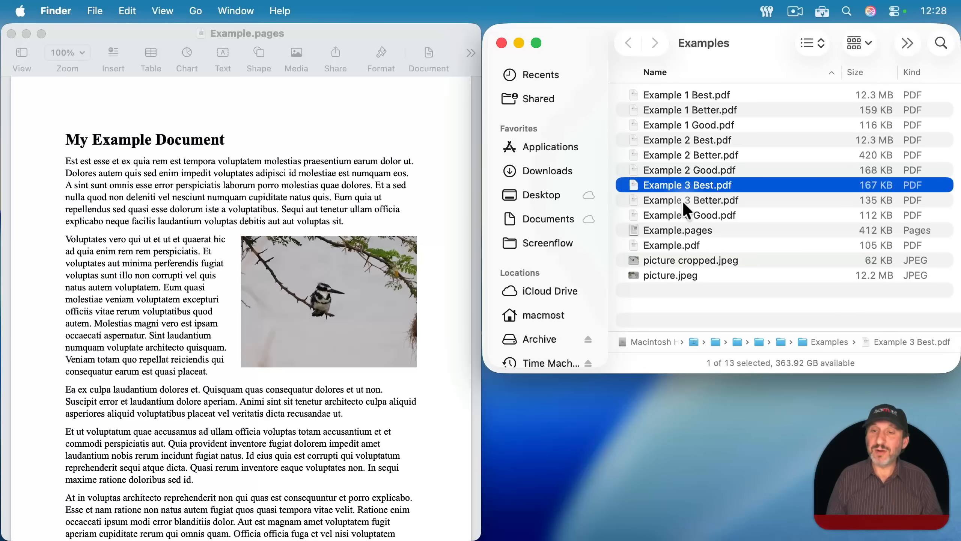
click(688, 214)
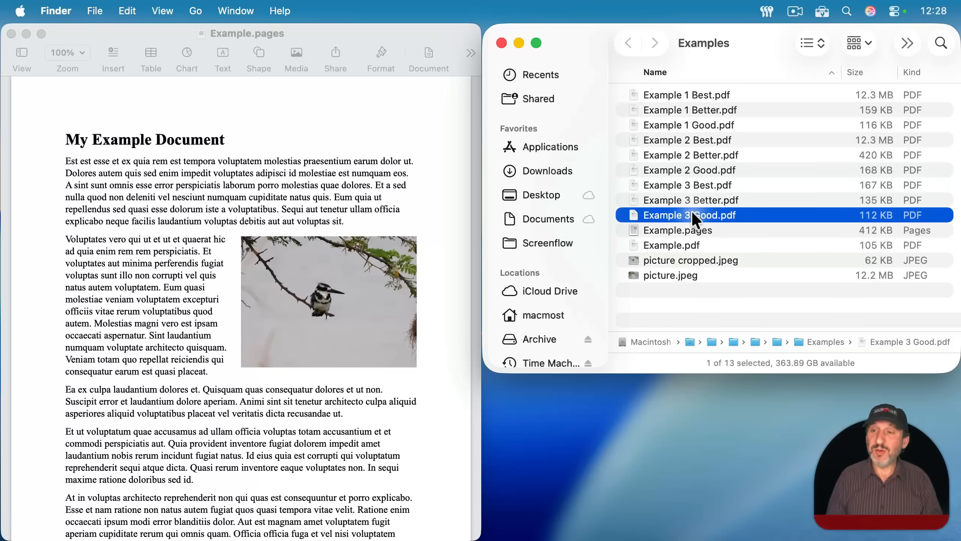
double_click(687, 185)
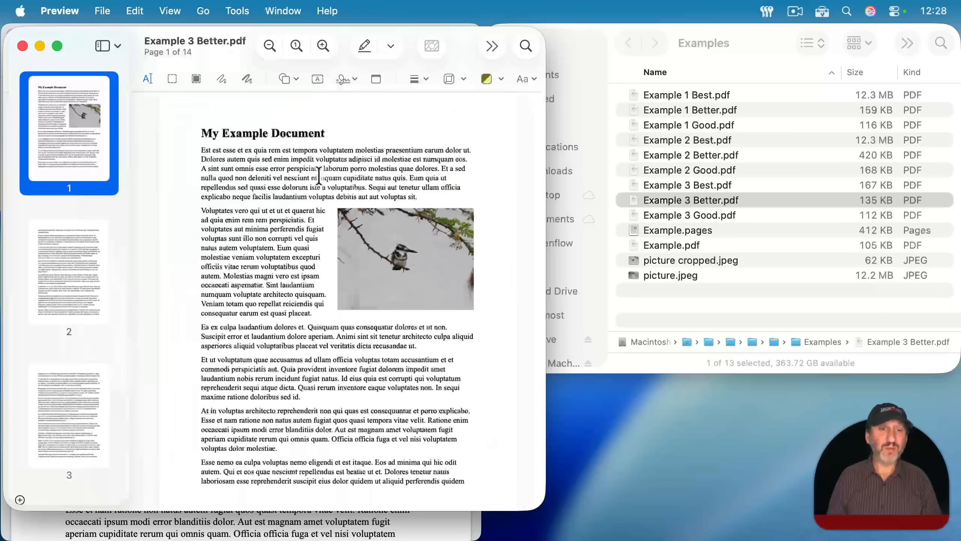
click(690, 215)
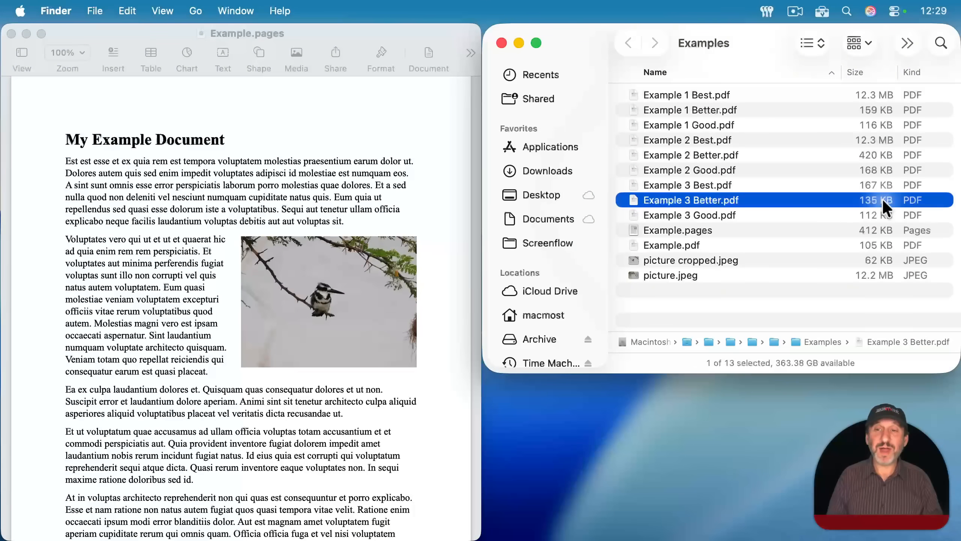
mouse_move(876, 163)
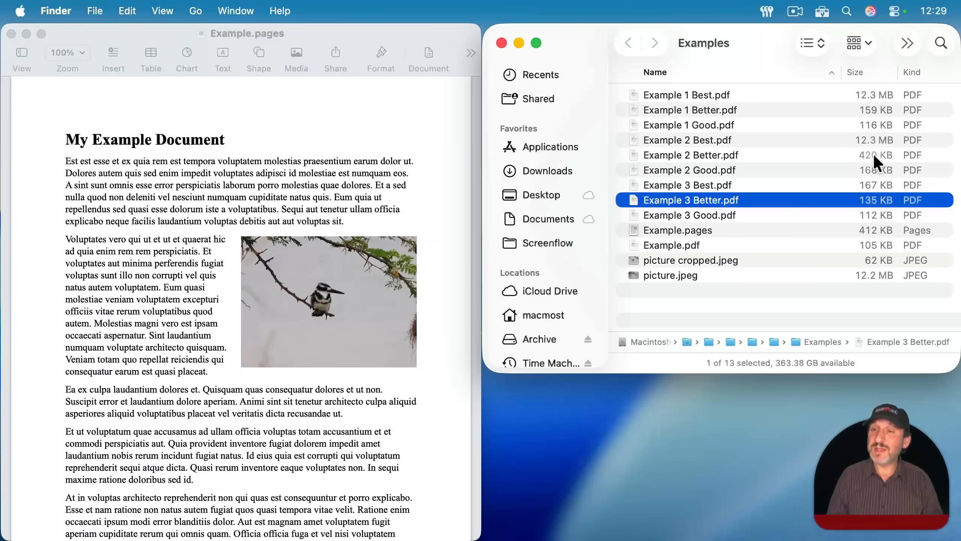
click(690, 154)
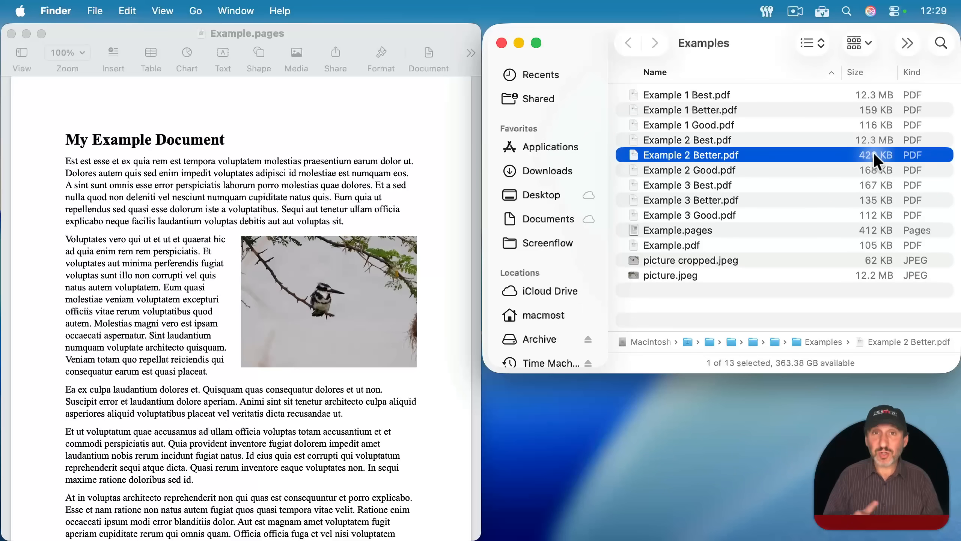